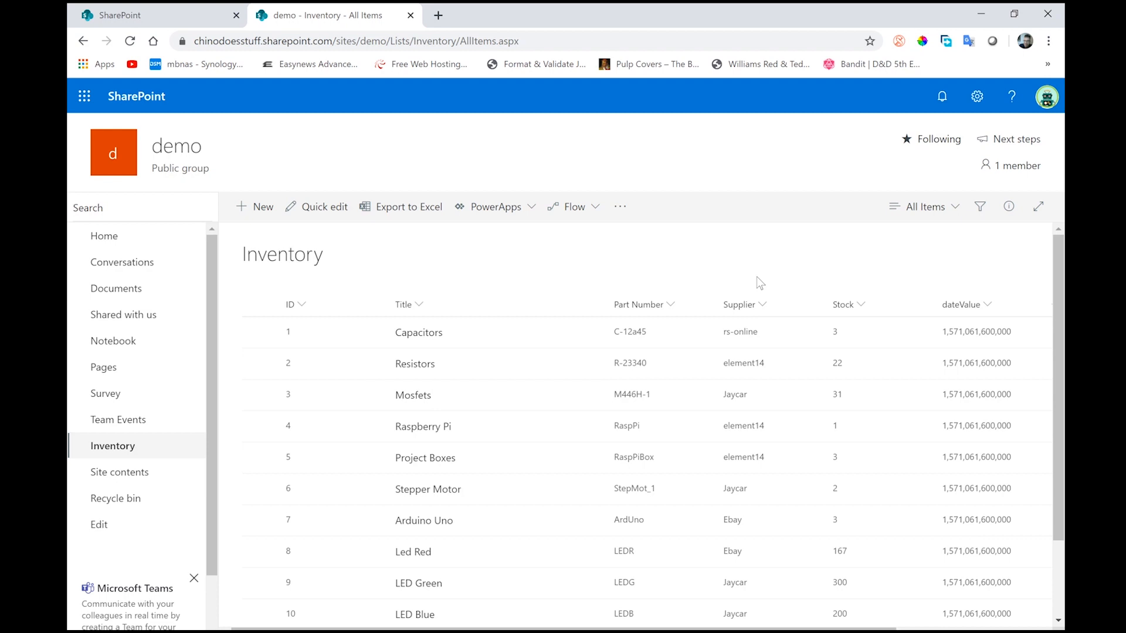
- Import SPHttpClient and SPHttpClientResponse and define the SPList and SPListItem interfaces in SpListDemoWebPart.ts
left_click(108, 207)
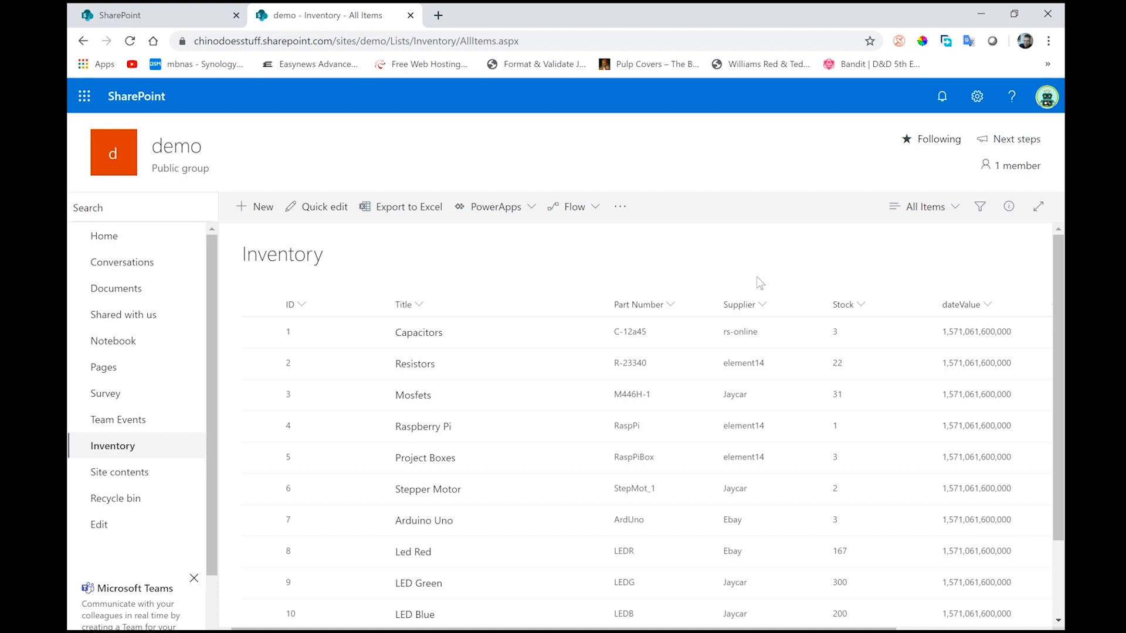
left_click(93, 207)
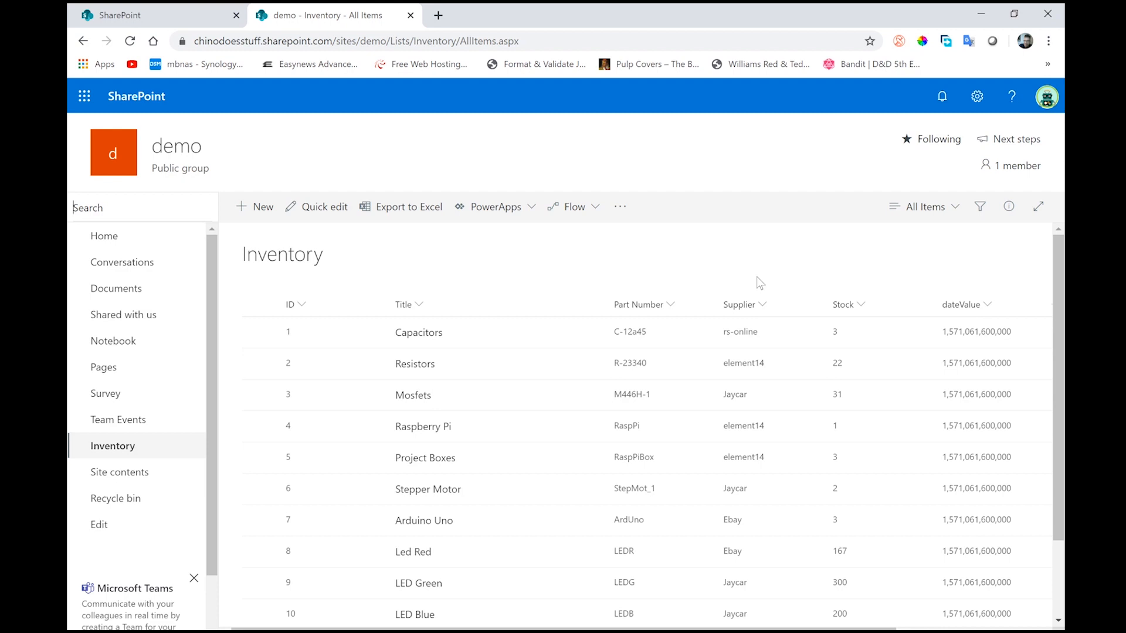
left_click(88, 207)
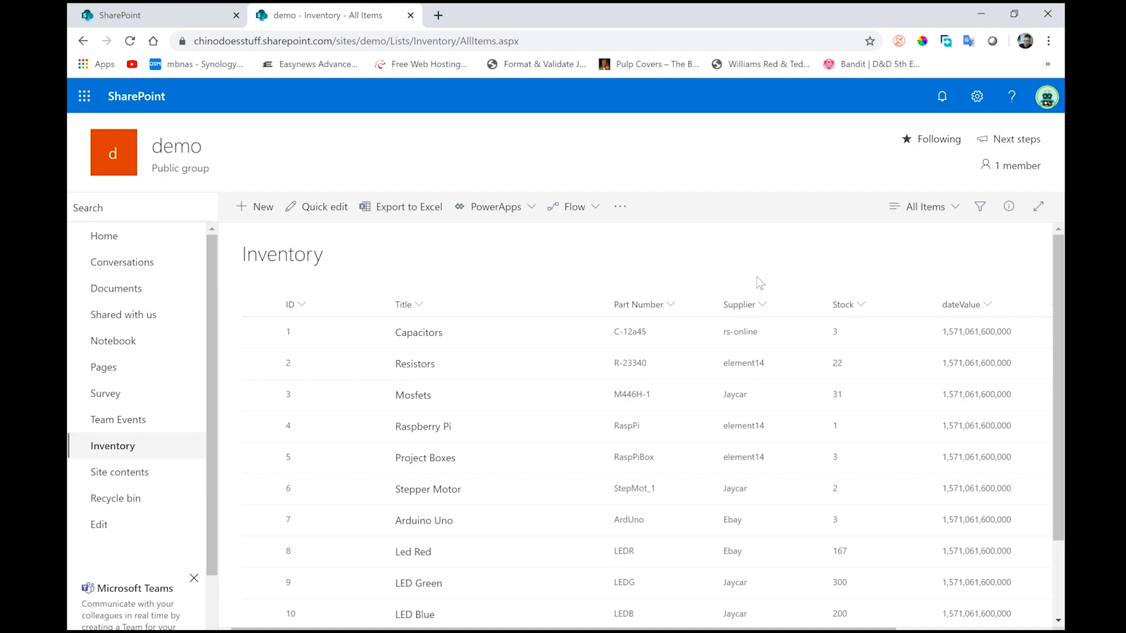
left_click(108, 208)
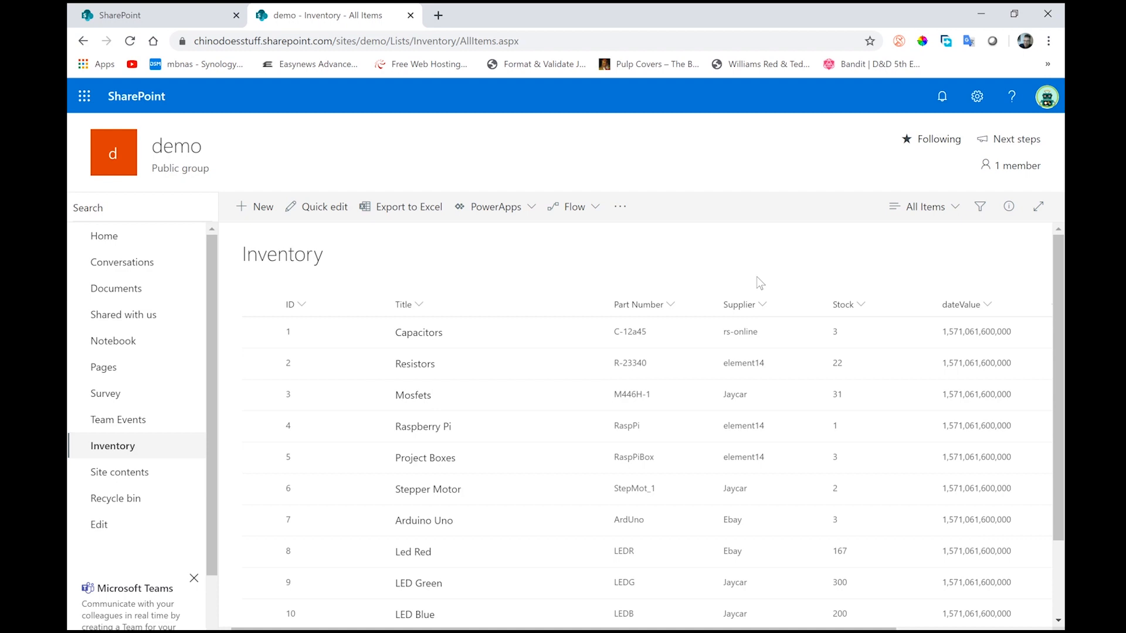
left_click(108, 208)
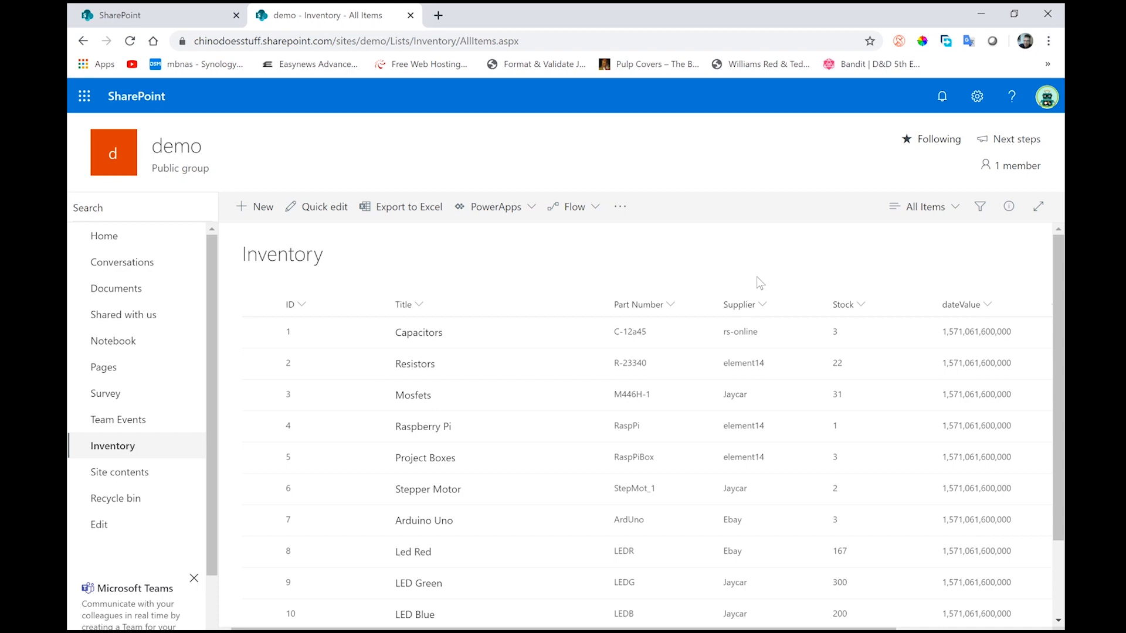
left_click(85, 208)
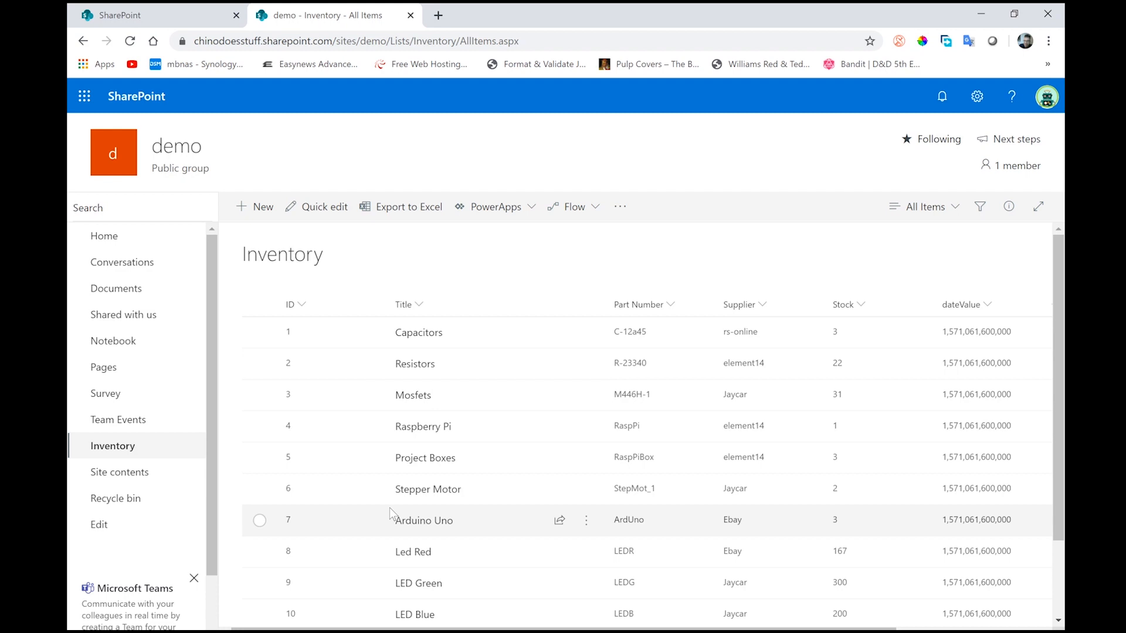
left_click(75, 207)
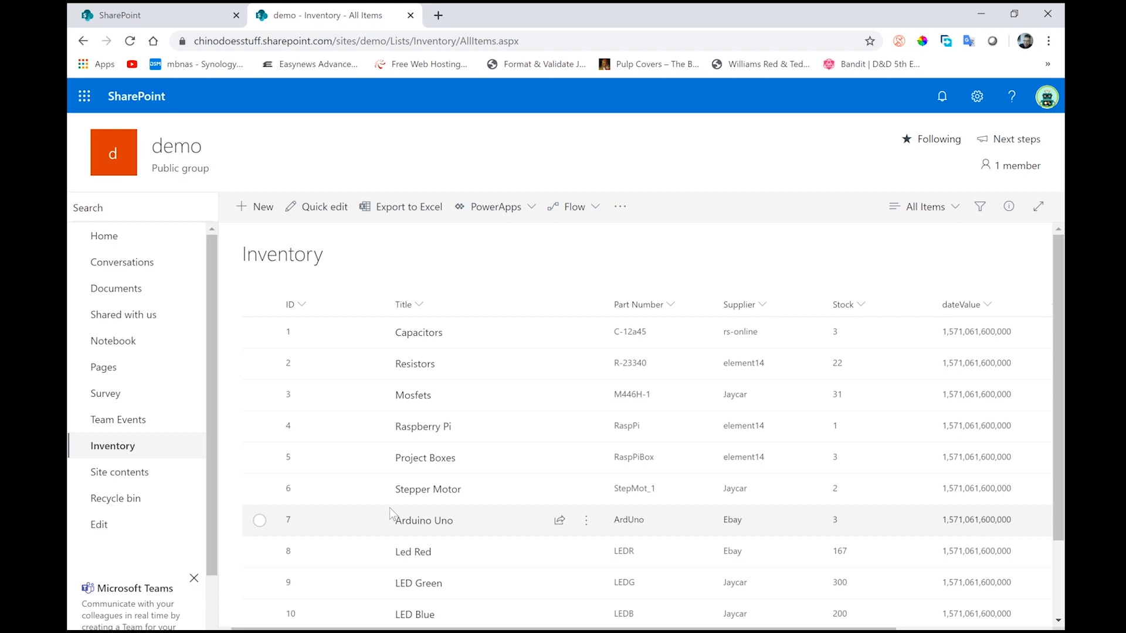
- Add a _getListData() method that fetches the Inventory list items from the Items REST endpoint
left_click(108, 208)
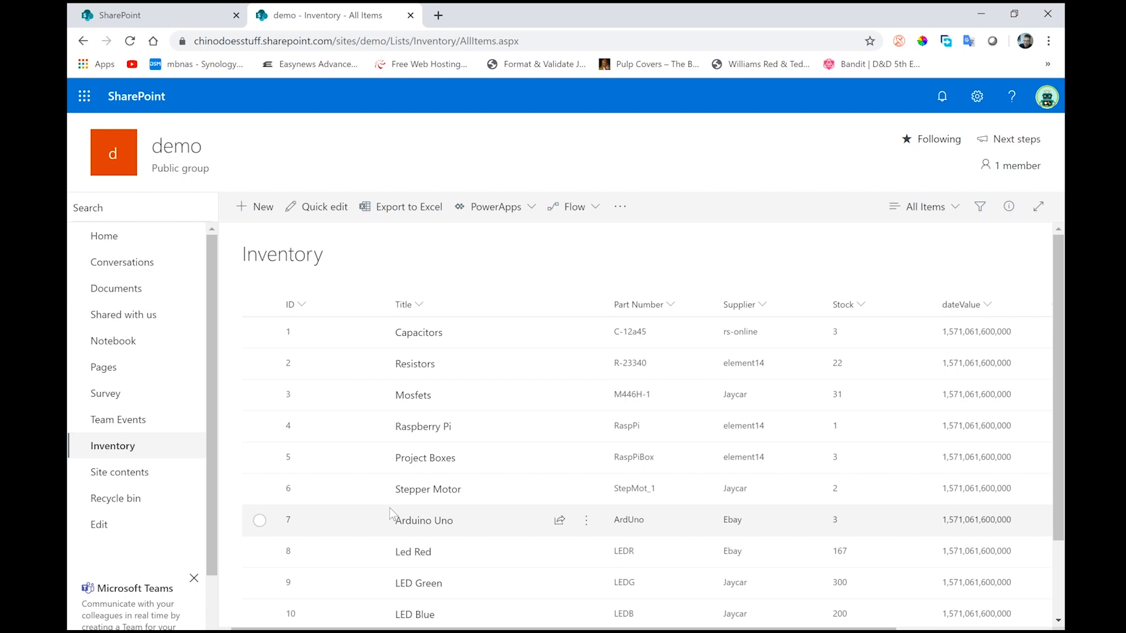
left_click(108, 207)
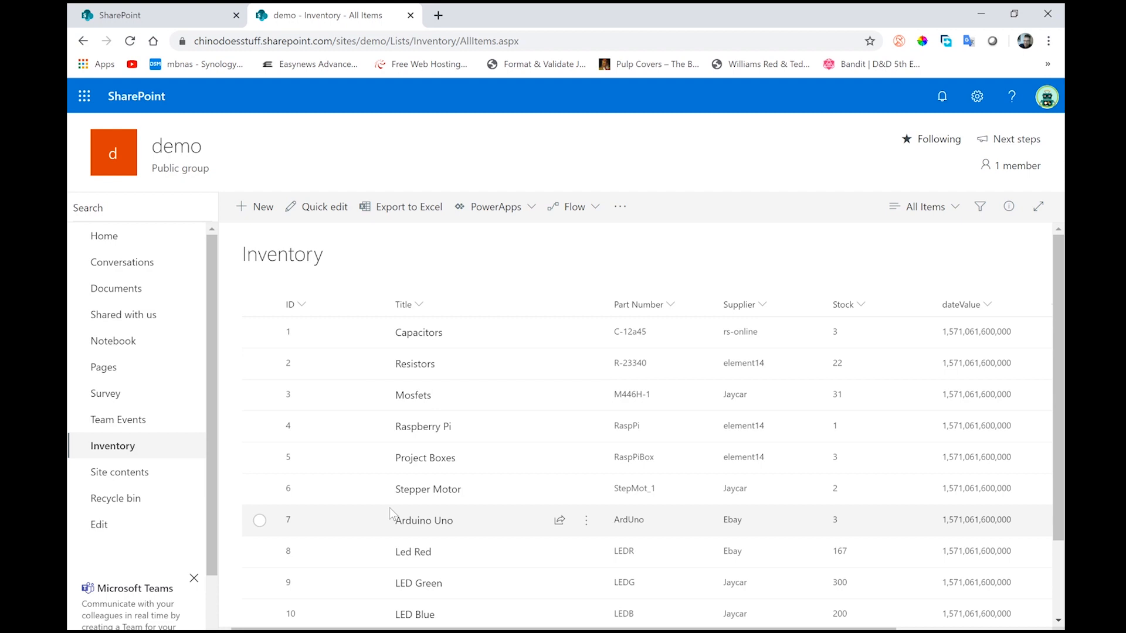
mouse_move(427, 489)
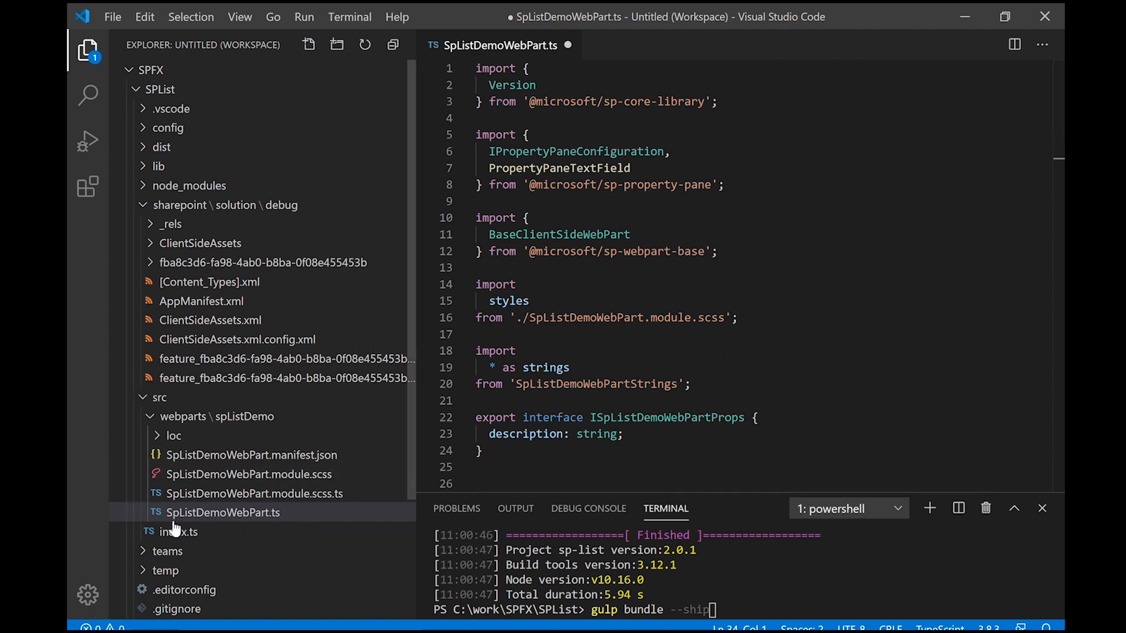
mouse_move(190, 528)
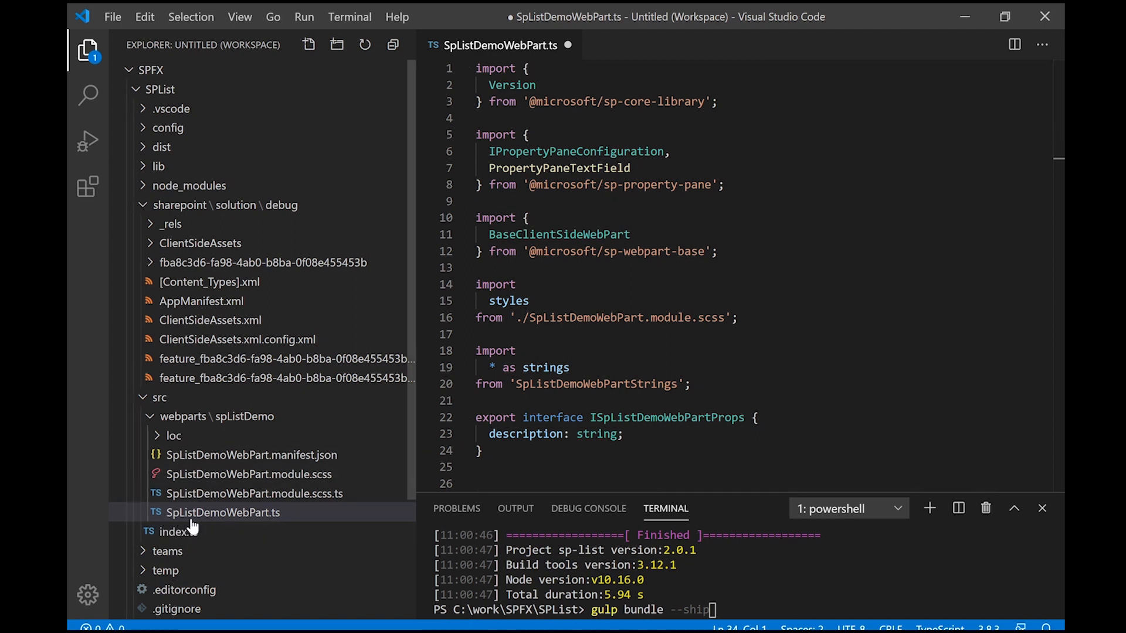
mouse_move(223, 512)
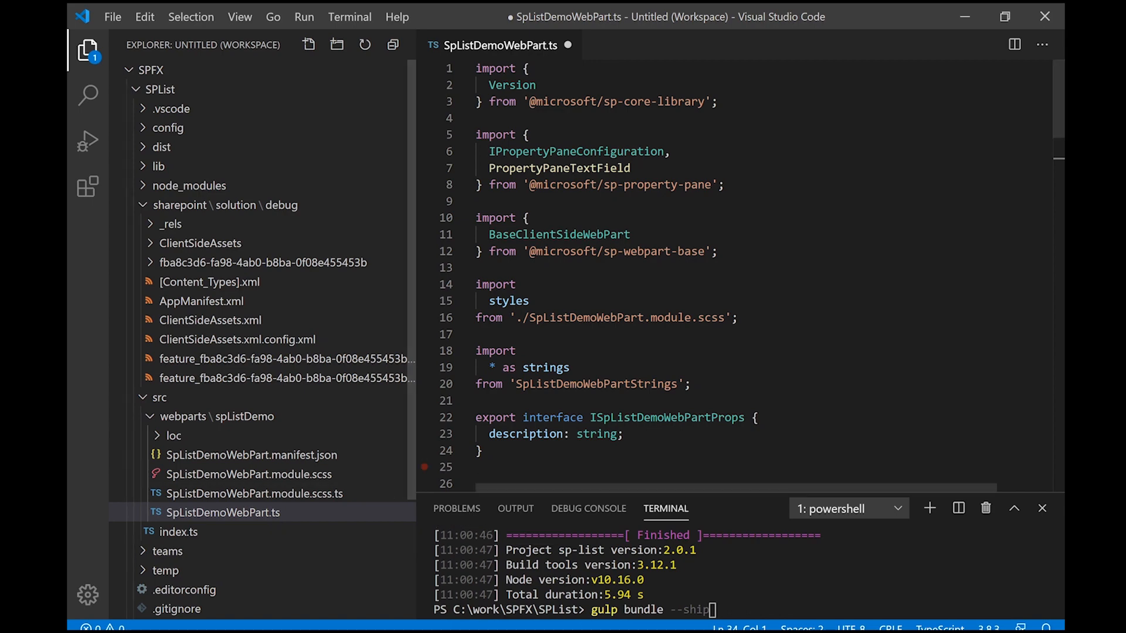
scroll("down", 3)
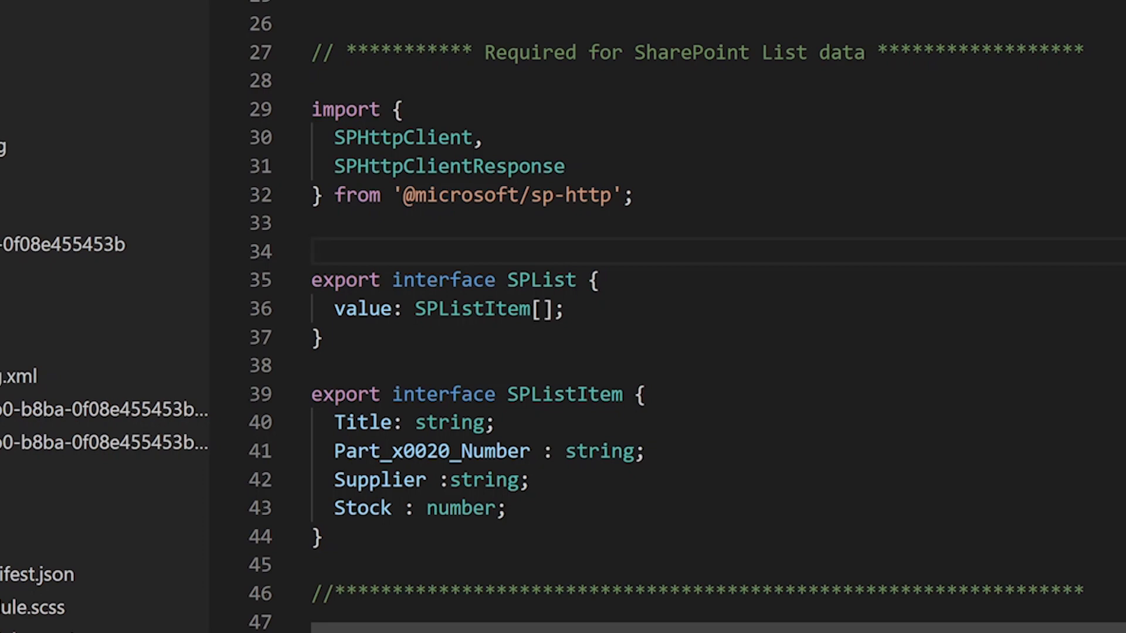
scroll("down", 3)
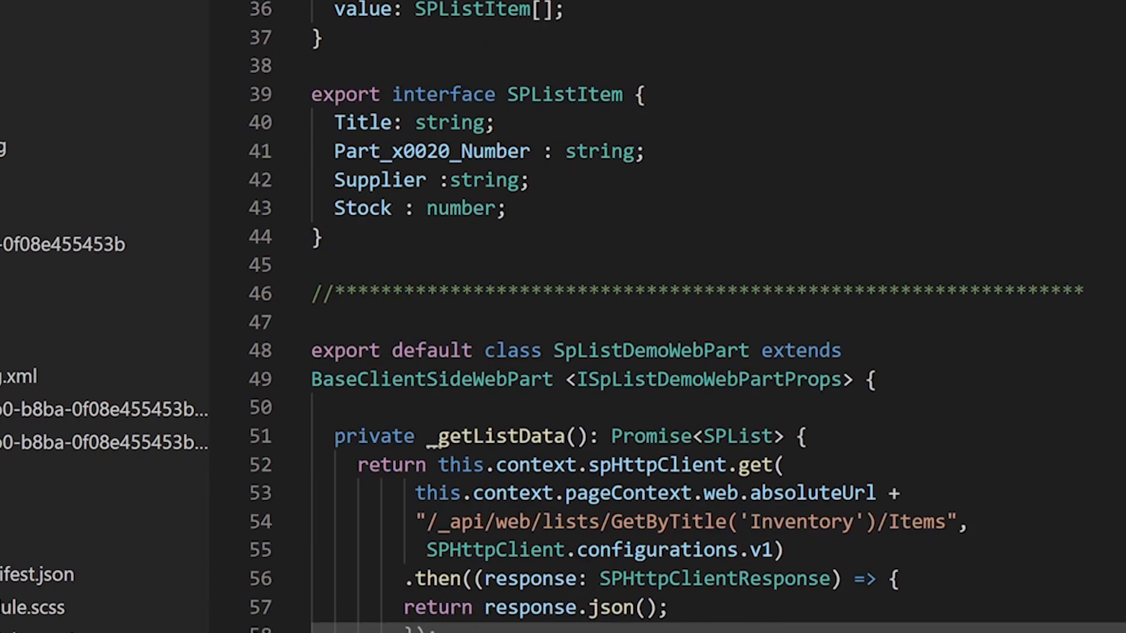
scroll("up", 3)
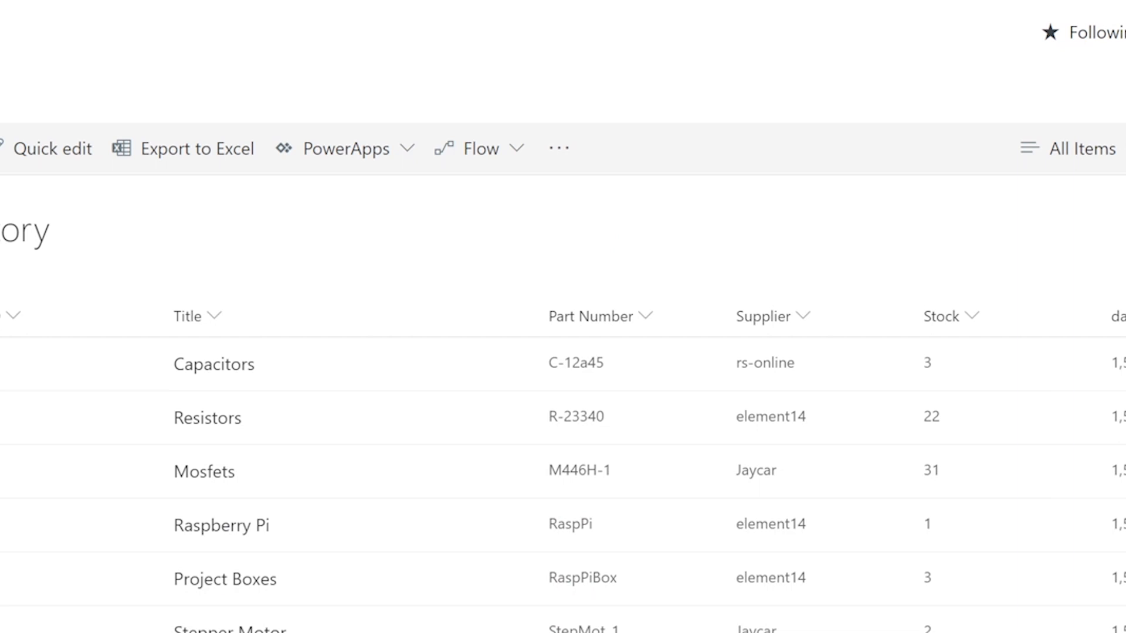
mouse_move(368, 594)
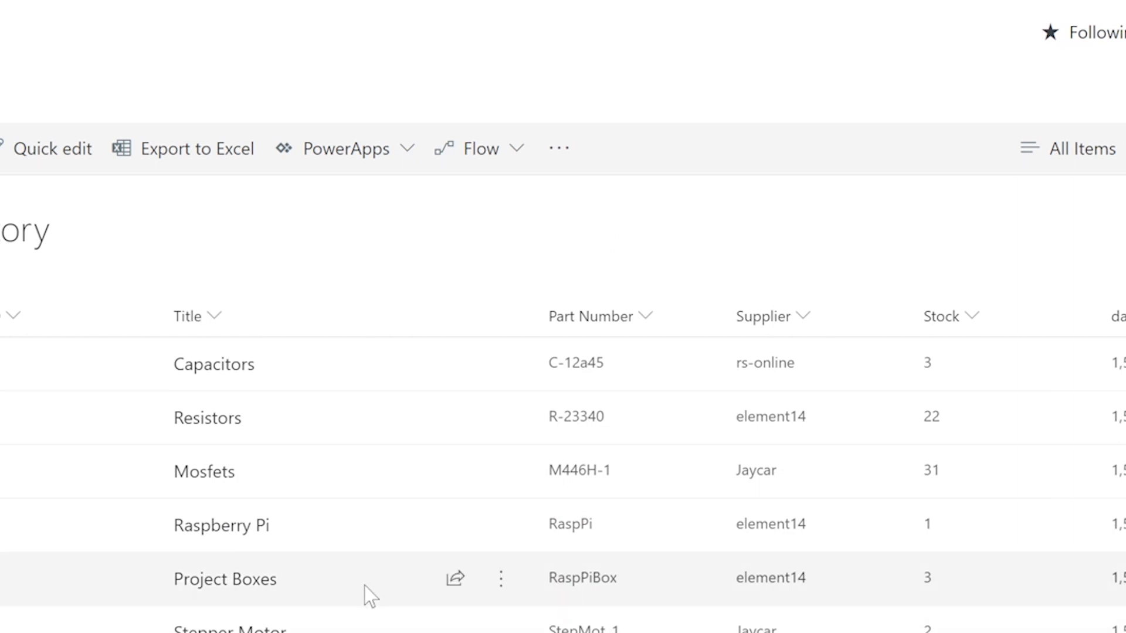
mouse_move(973, 570)
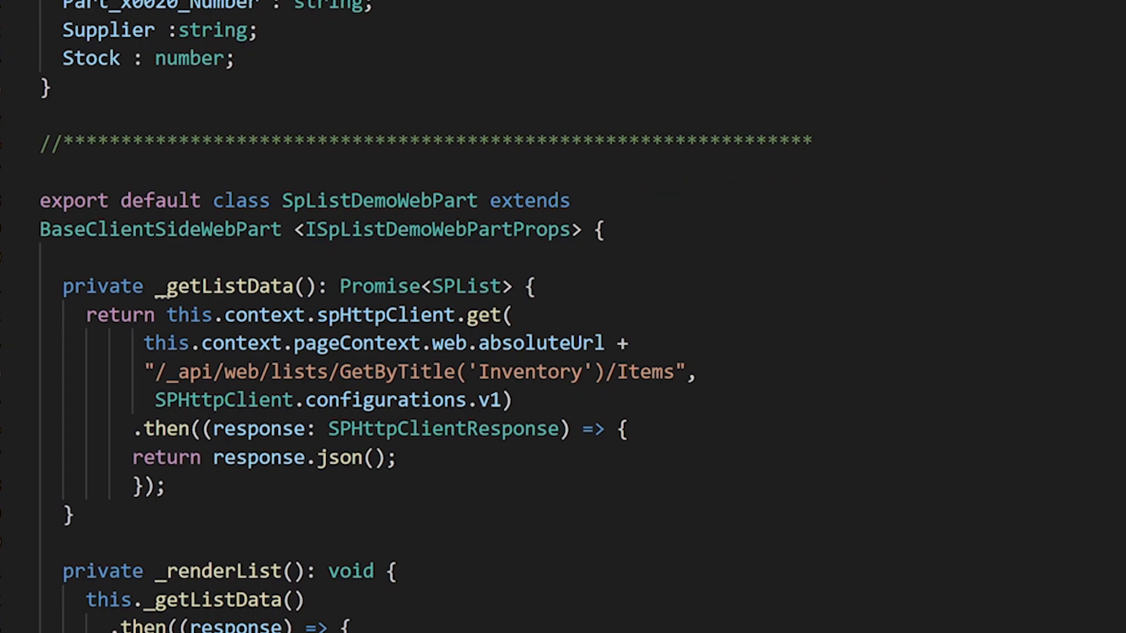
scroll("down", 3)
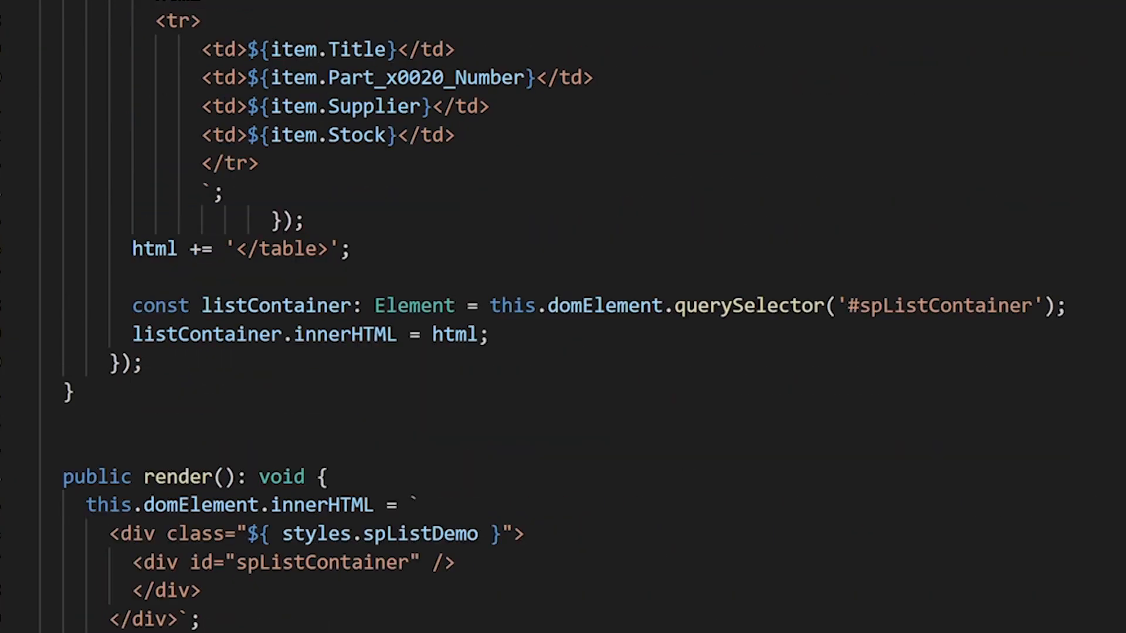
scroll("down", 3)
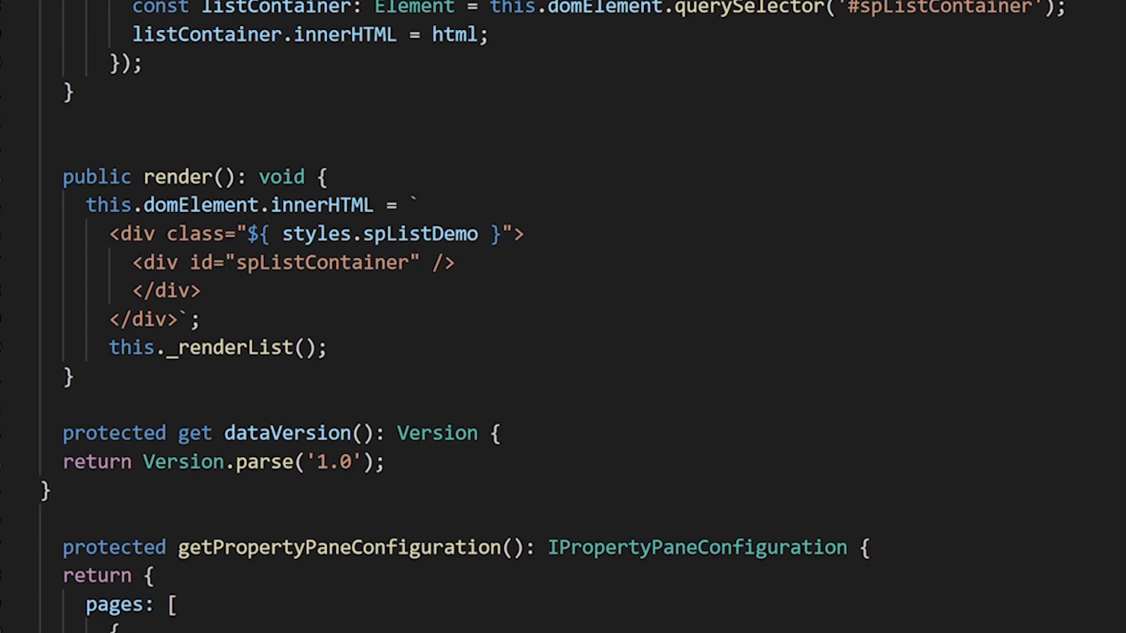
mouse_move(131, 347)
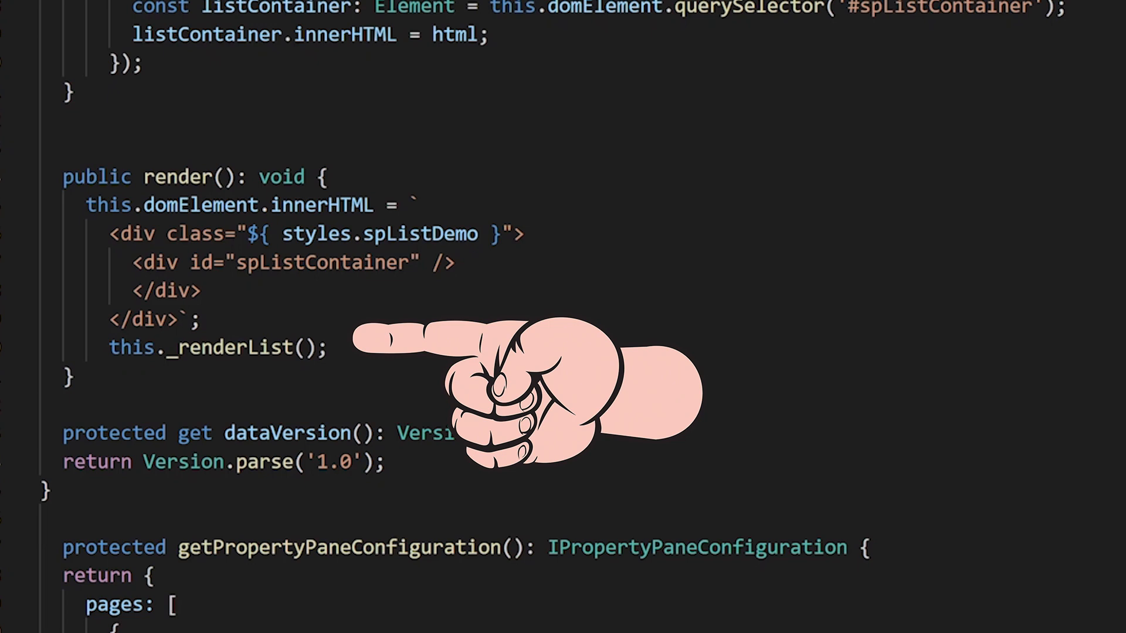
scroll("down", 3)
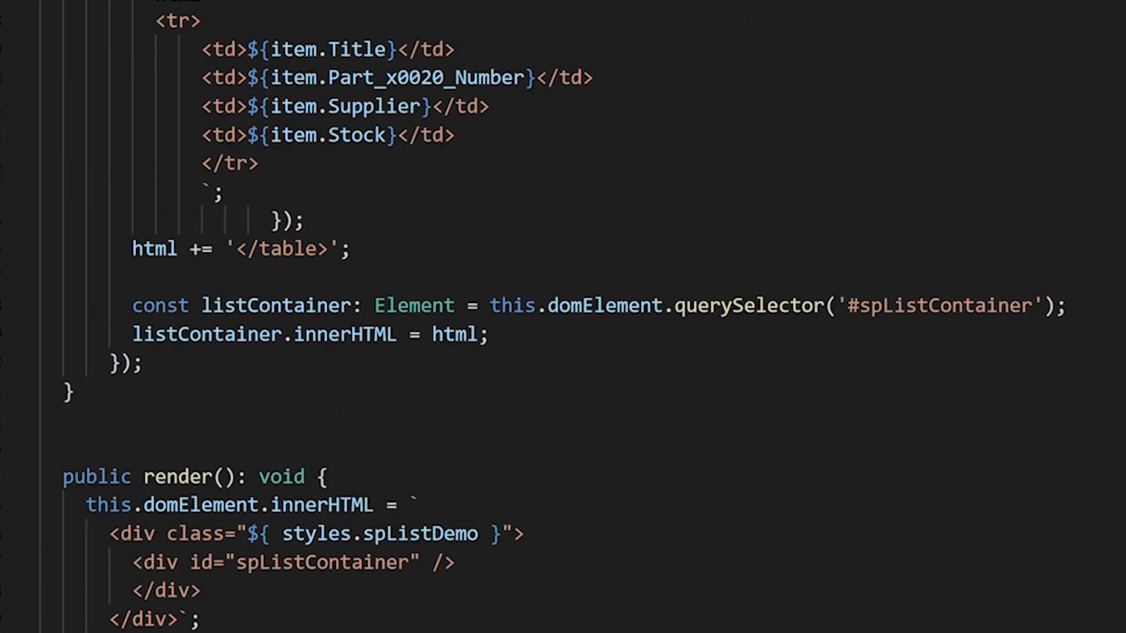
scroll("down", 3)
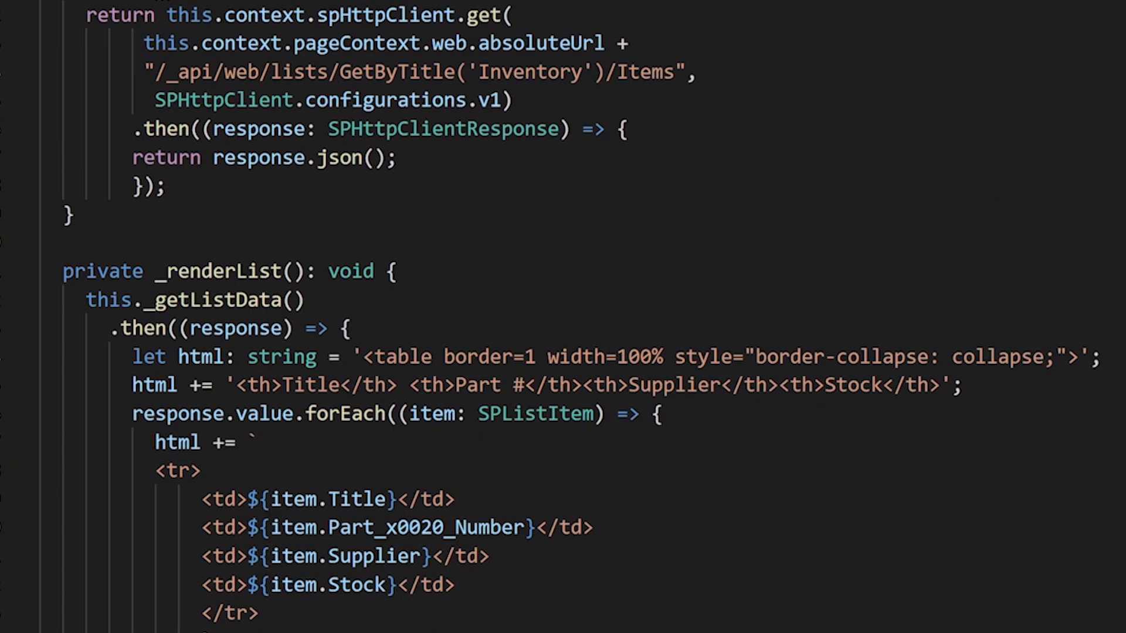
double_click(188, 14)
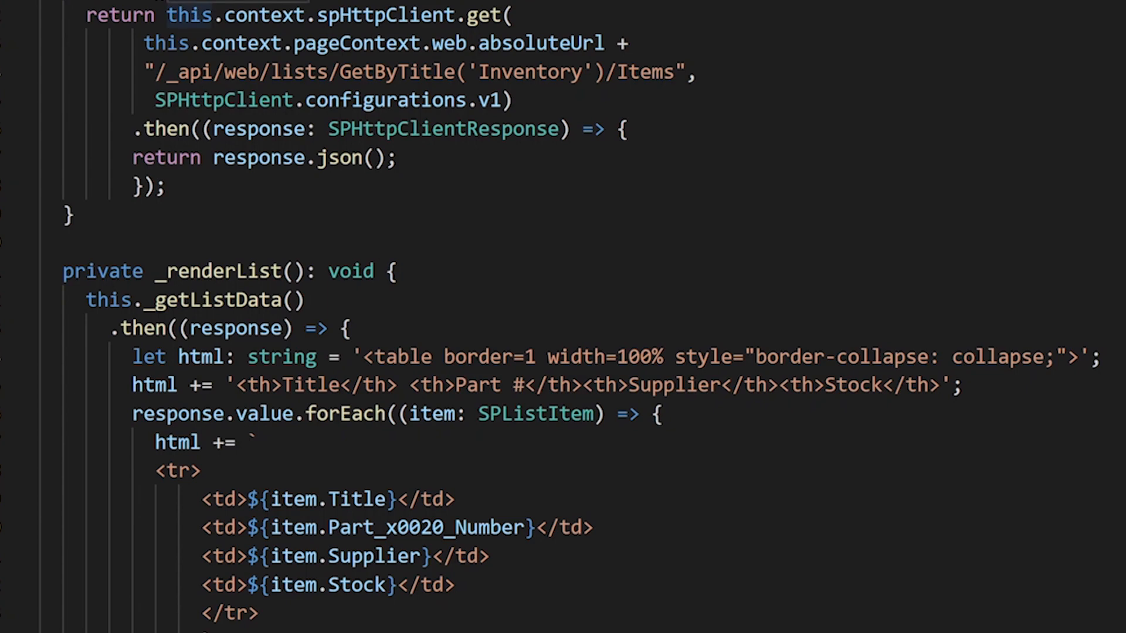
scroll("down", 3)
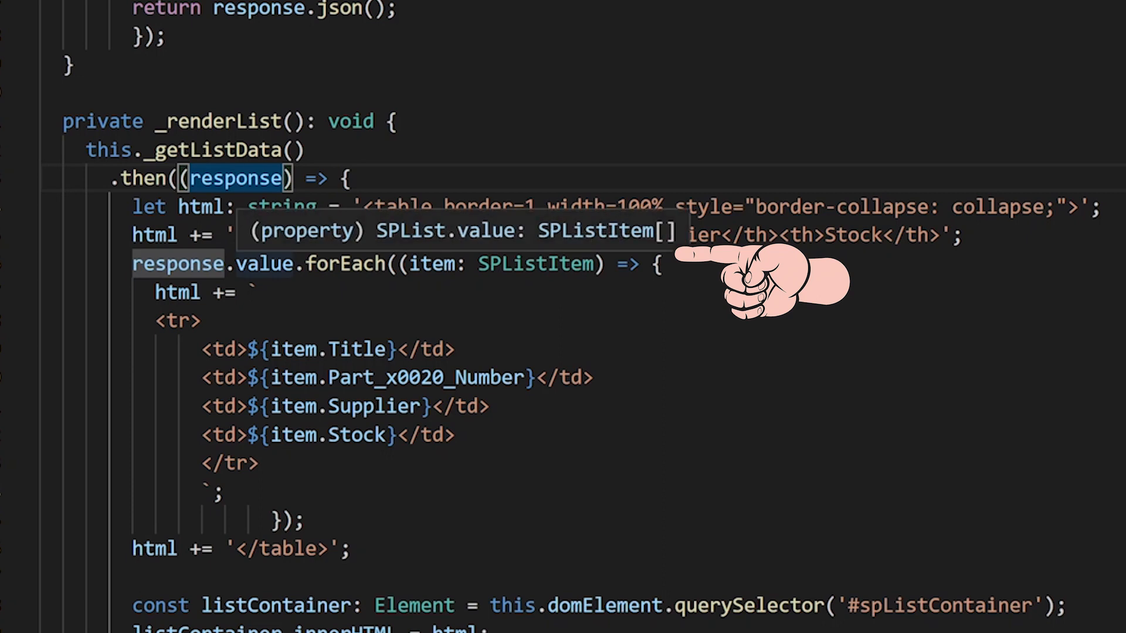
mouse_move(270, 258)
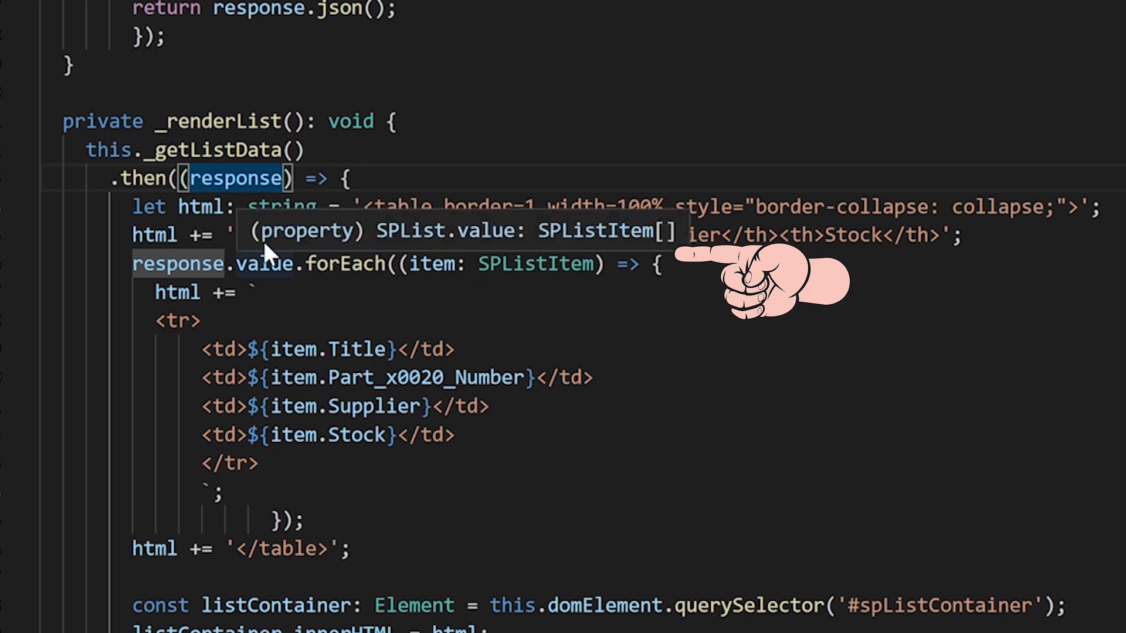
mouse_move(270, 258)
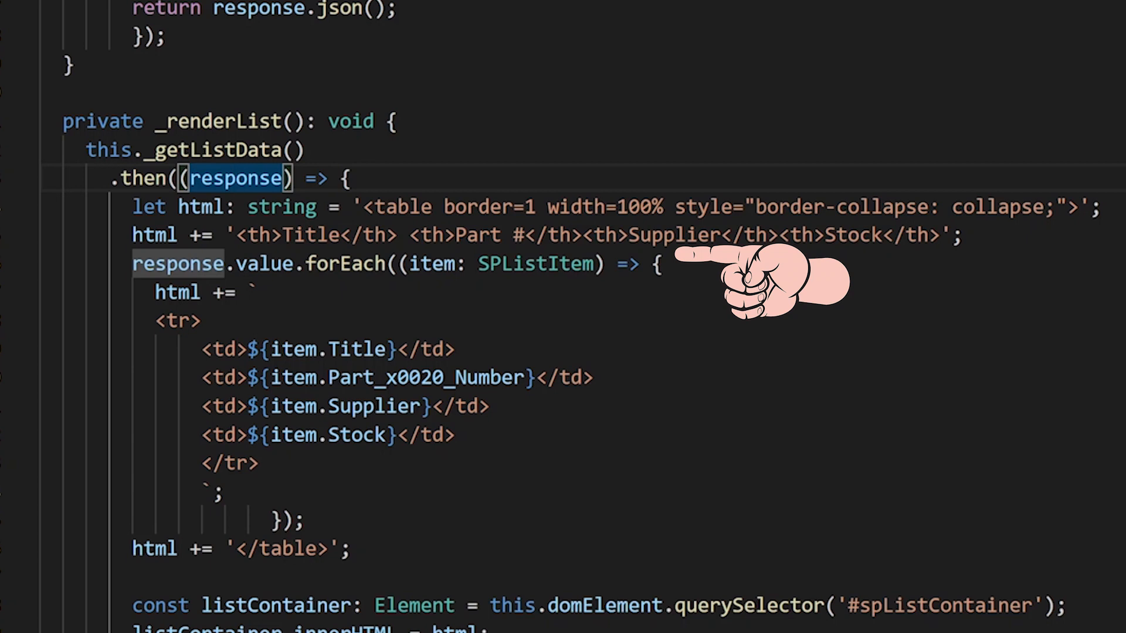
mouse_move(236, 178)
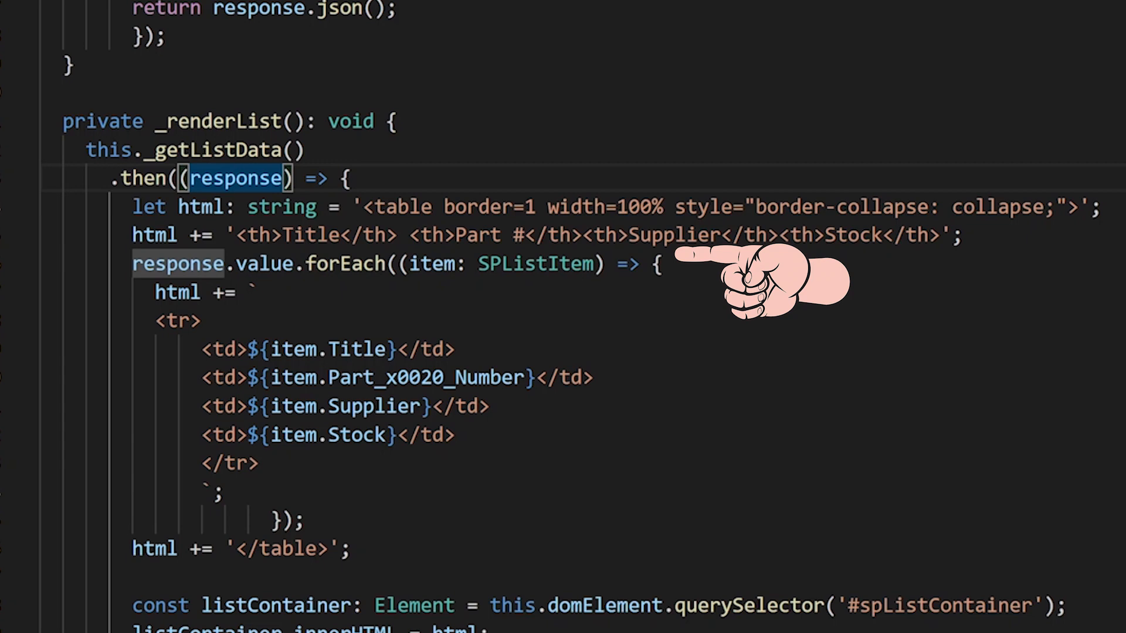
mouse_move(535, 263)
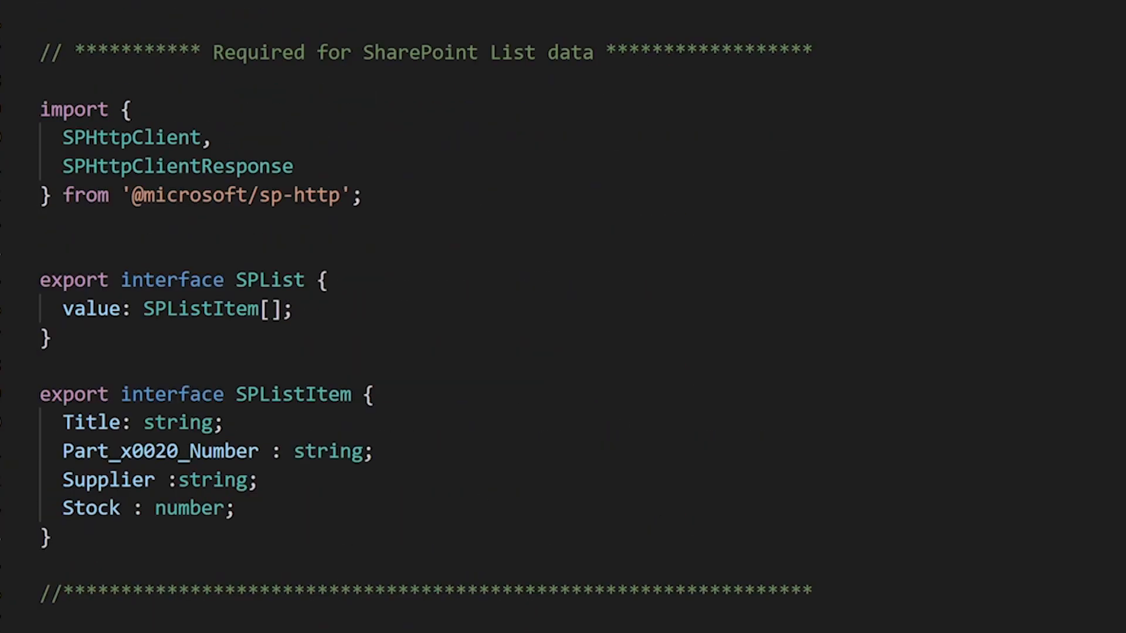
scroll("down", 3)
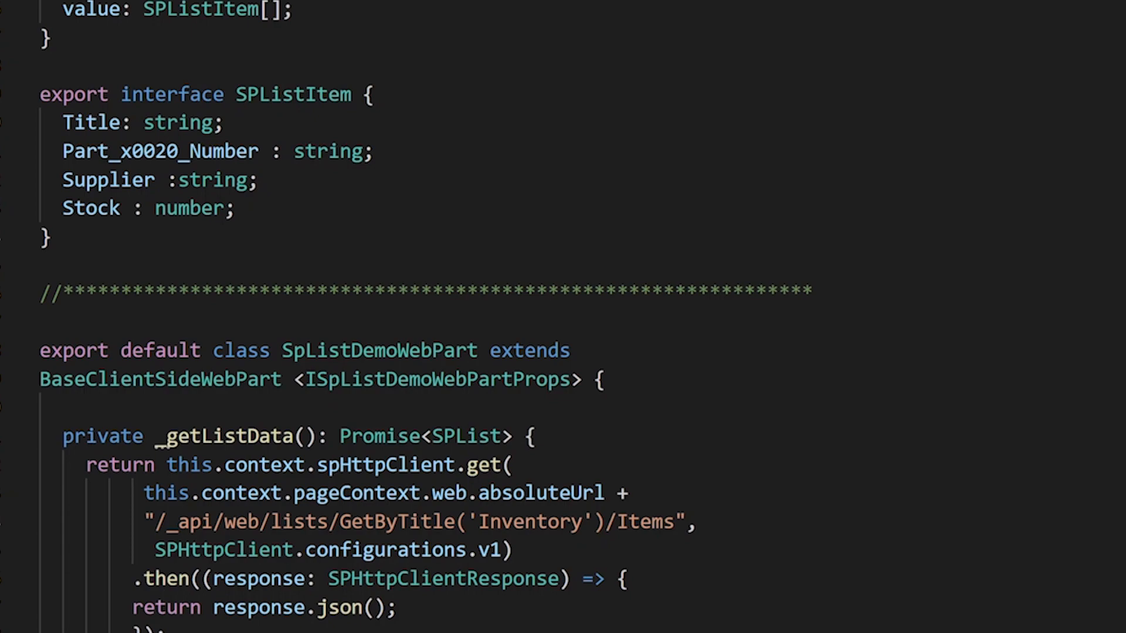
mouse_move(158, 379)
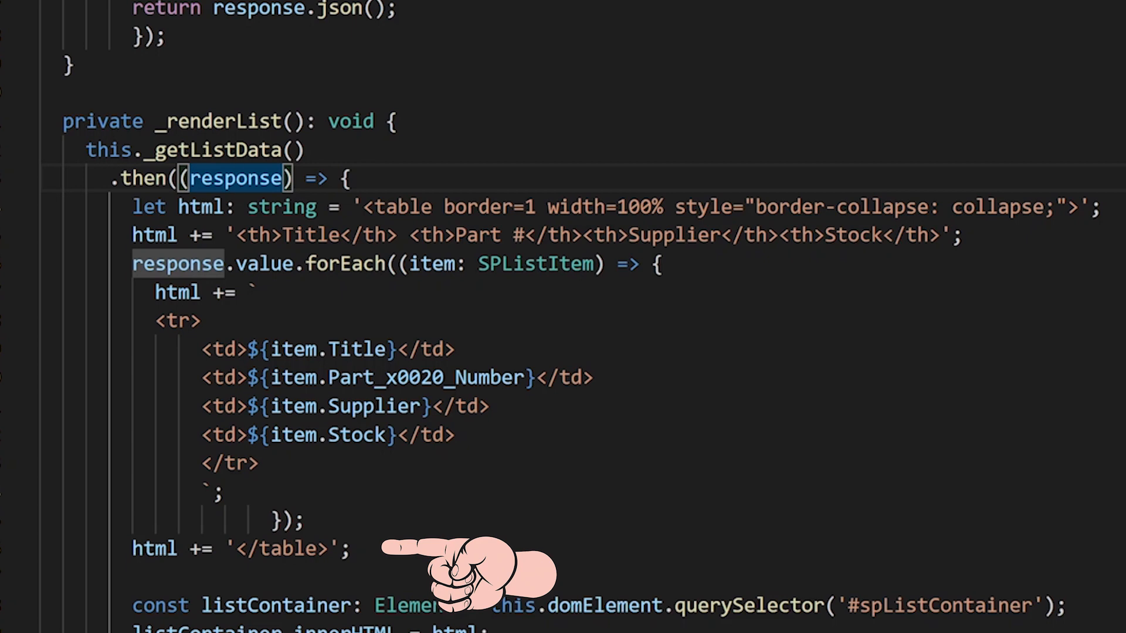
scroll("down", 3)
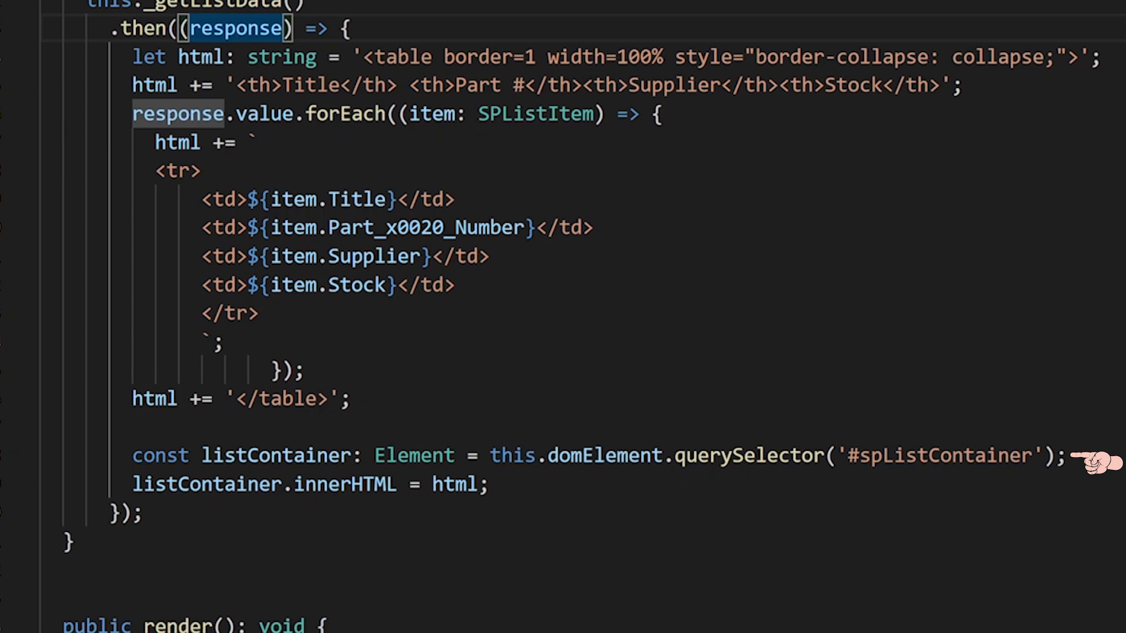
scroll("down", 3)
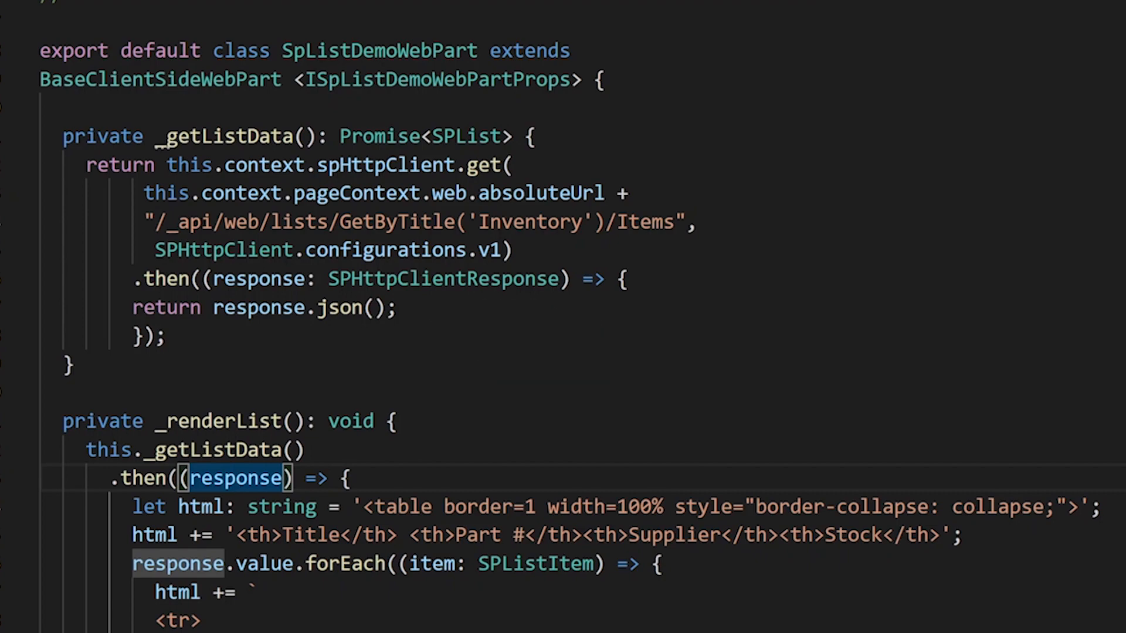
- Run gulp bundle --ship and gulp package-solution --ship to produce sp-list.sppkg
scroll("down", 3)
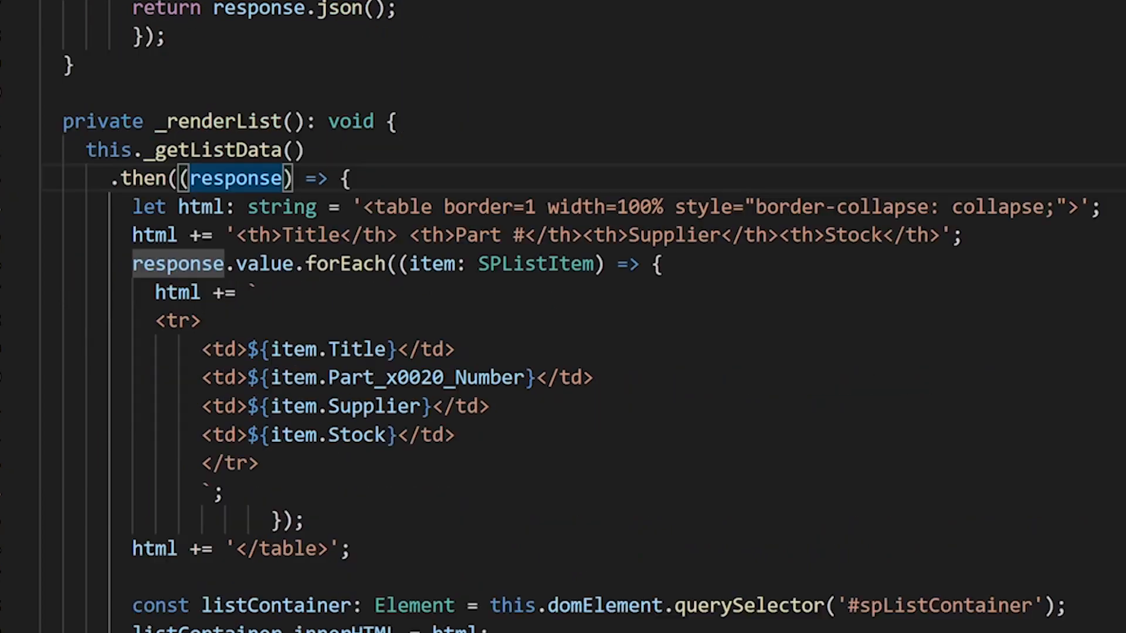
mouse_move(344, 263)
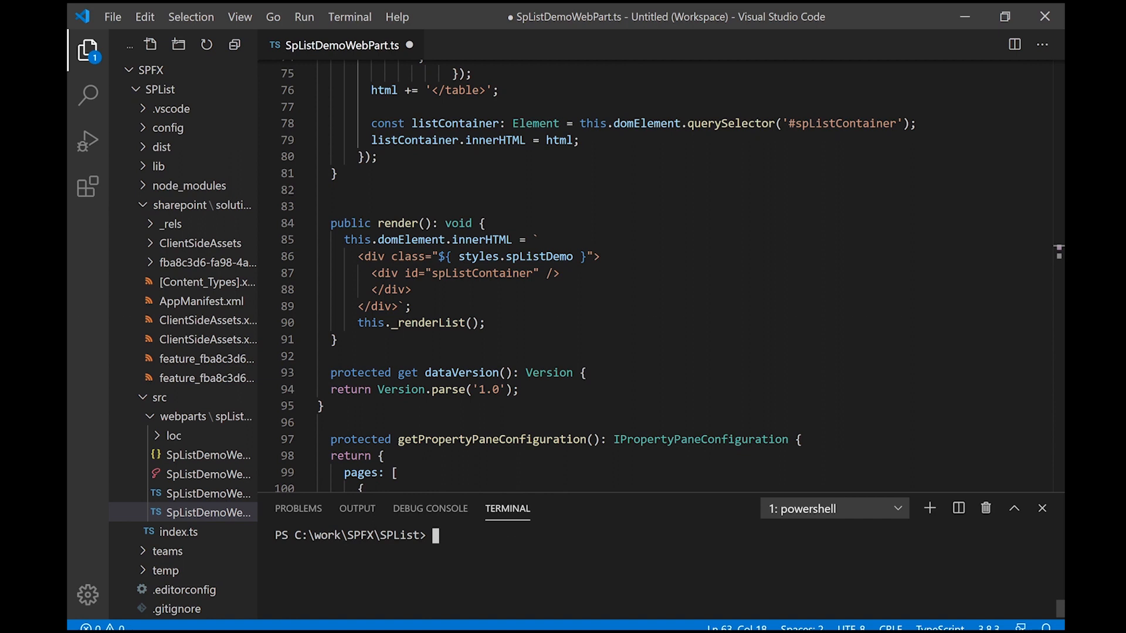
type("gulp bundle --ship")
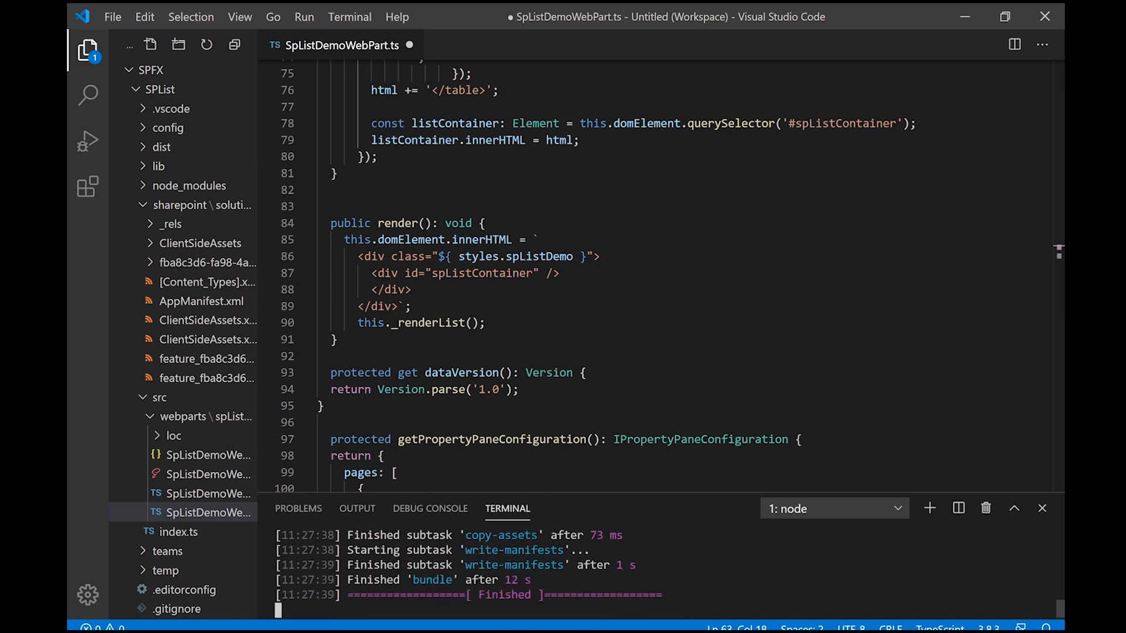
type("cls")
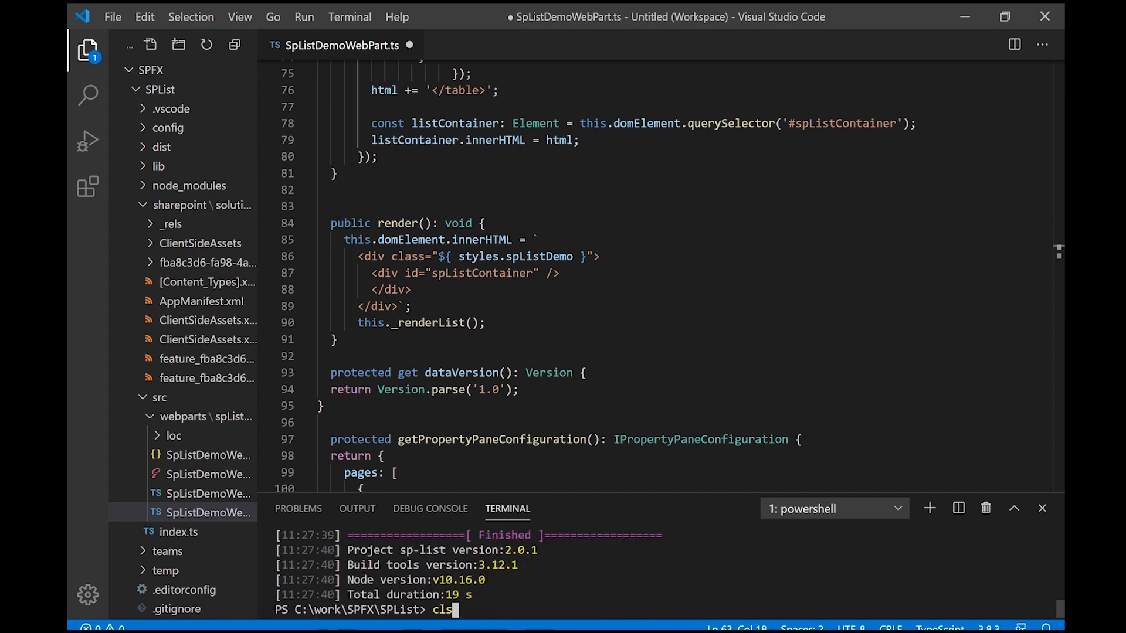
type("gulp package-solution --ship")
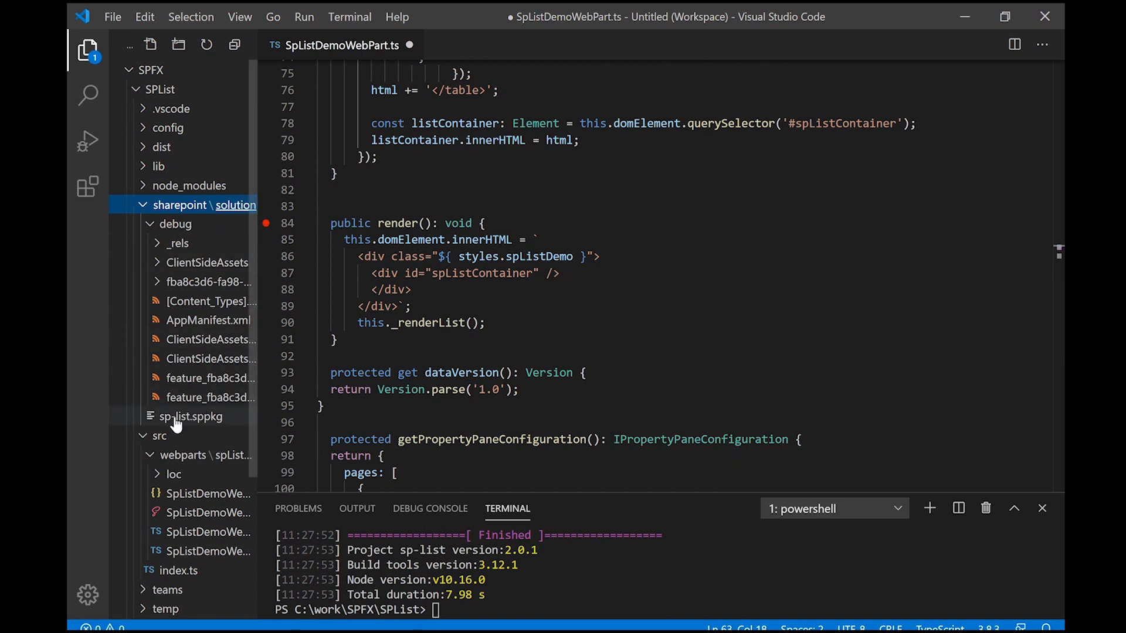
mouse_move(189, 416)
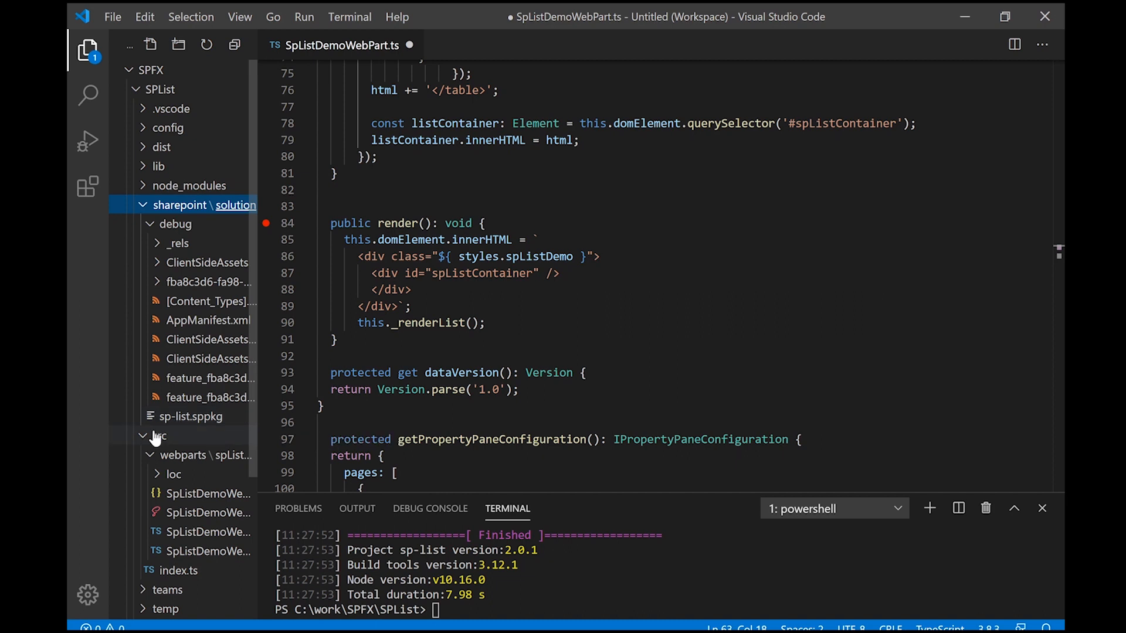
- Collapse src and bring up the context menu for sp-list.sppkg in sharepoint/solution
left_click(160, 436)
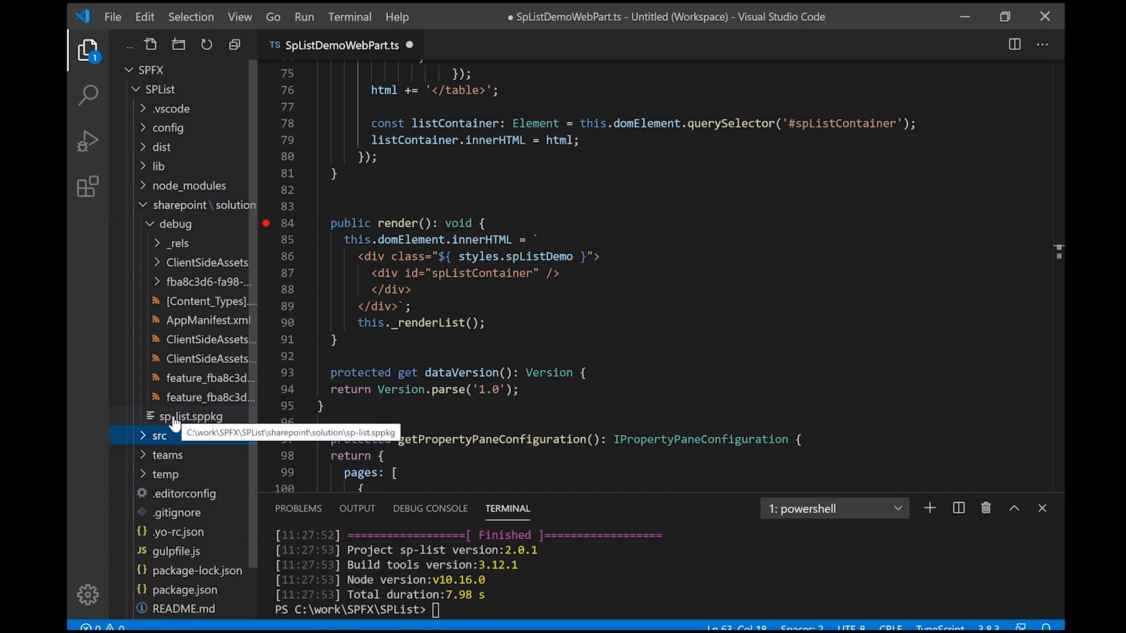
right_click(189, 416)
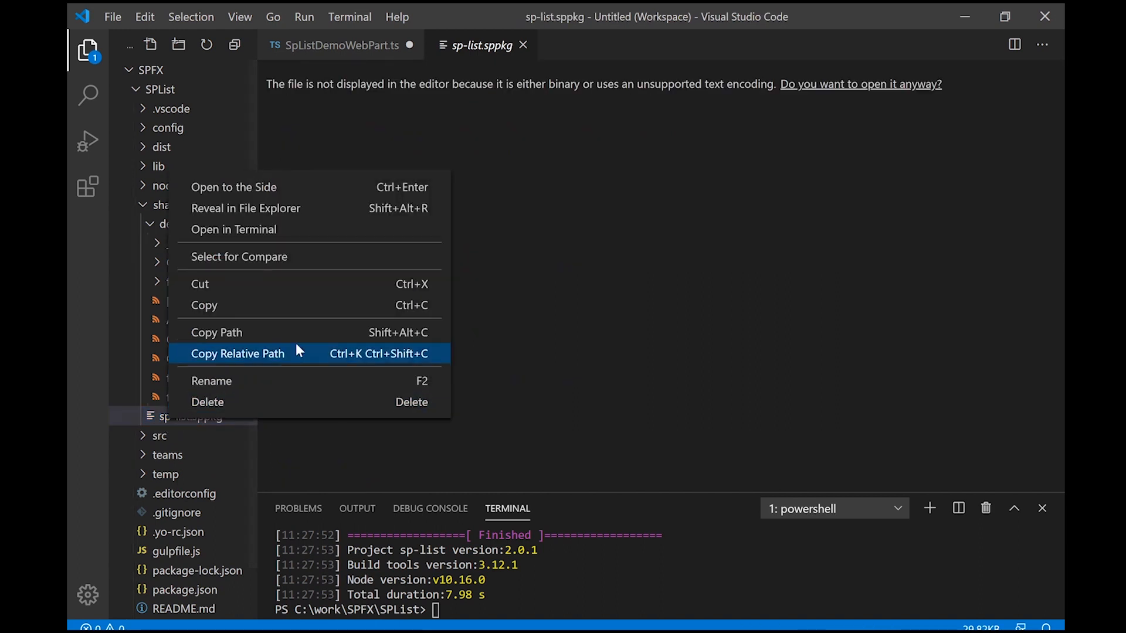
mouse_move(261, 300)
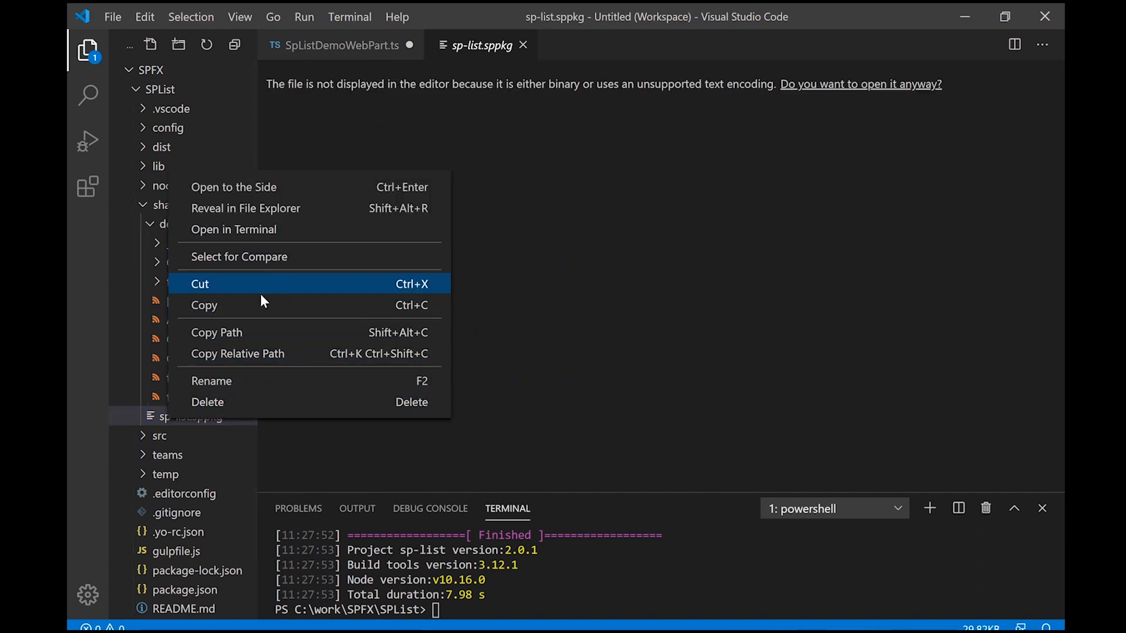
mouse_move(260, 229)
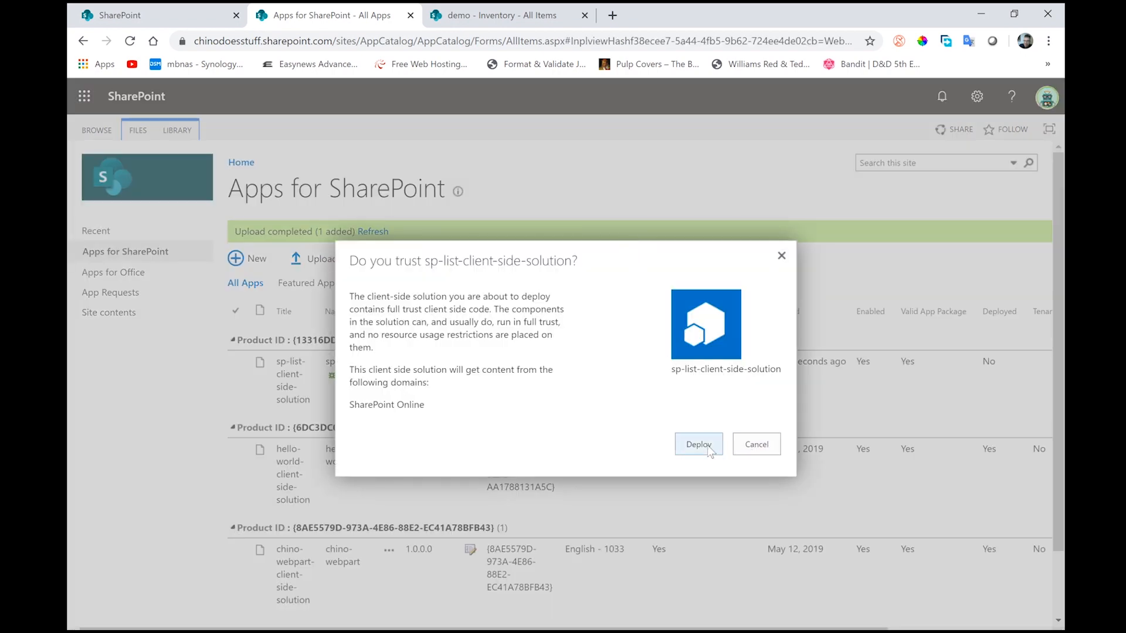
- Trust and deploy sp-list-client-side-solution in the app catalog, then return to the demo Inventory list
left_click(696, 444)
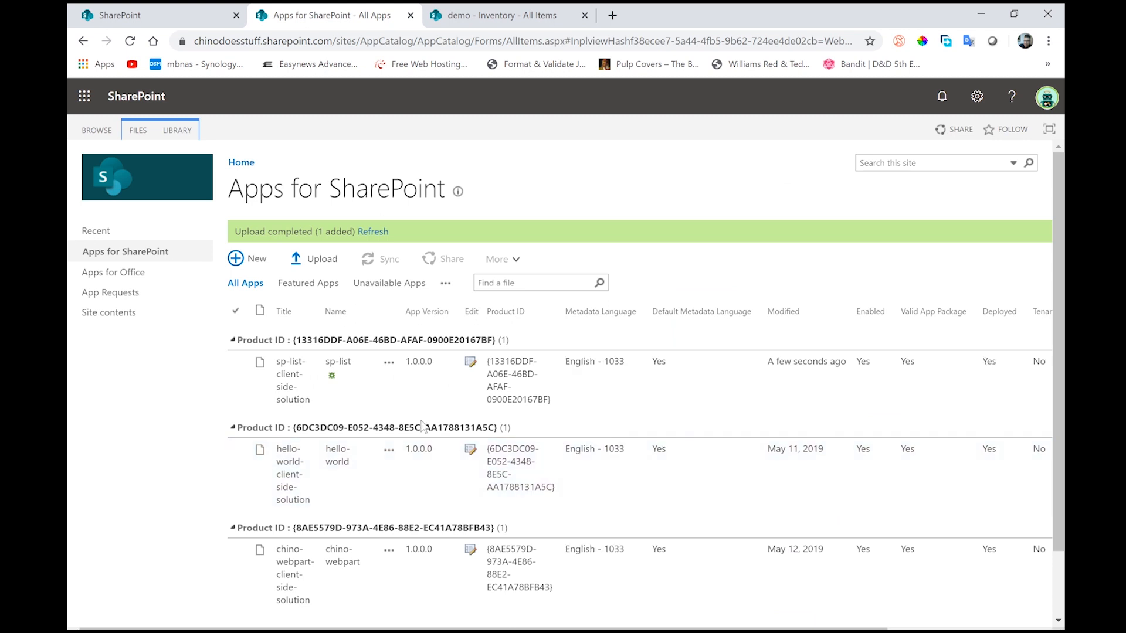
mouse_move(331, 246)
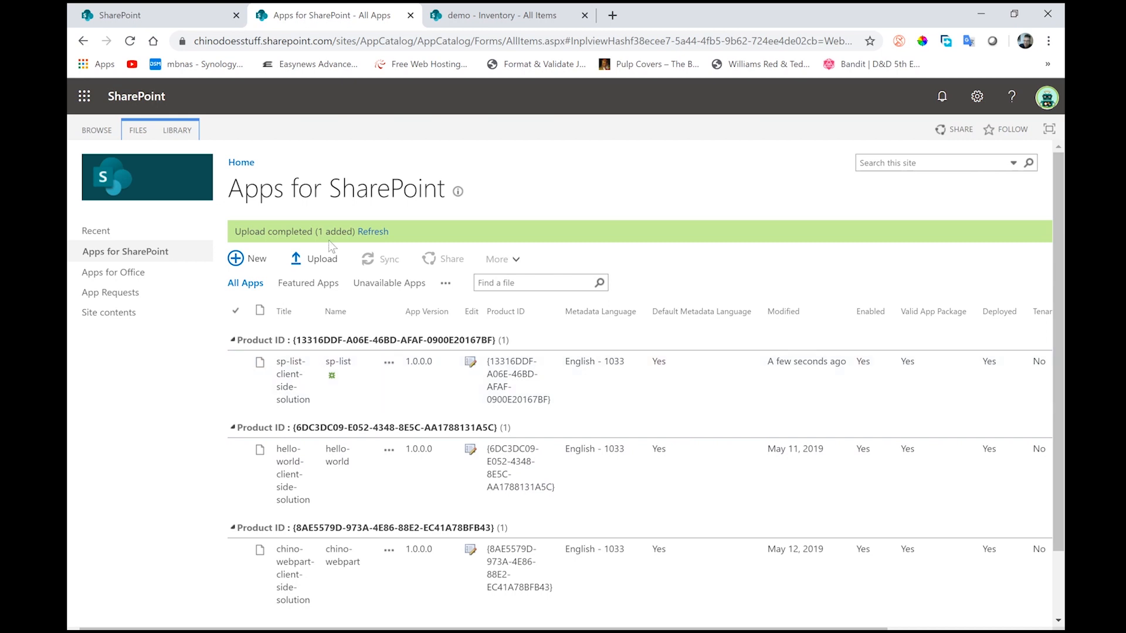
left_click(235, 379)
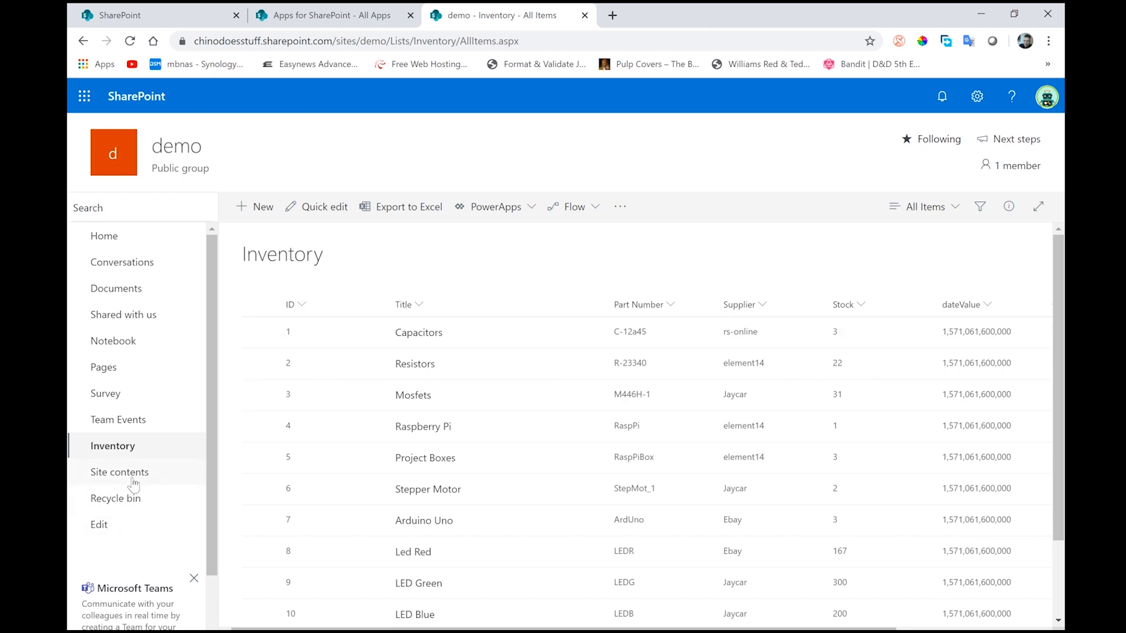
- From the demo Site contents, go to add an app and browse to sp-list-client-side-solution
left_click(120, 471)
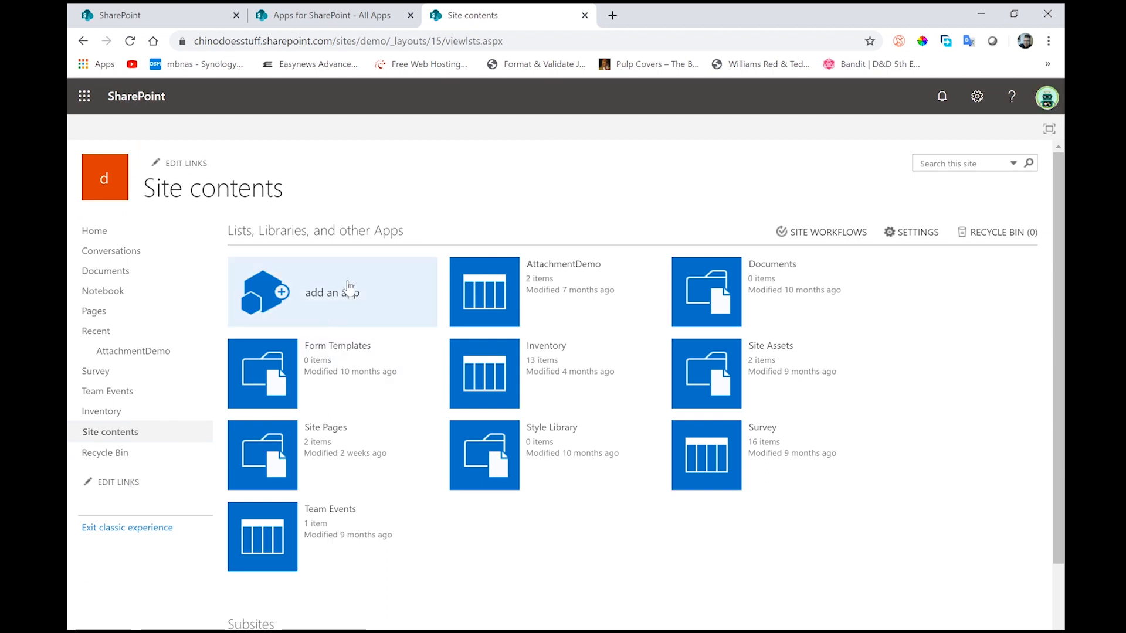
left_click(331, 292)
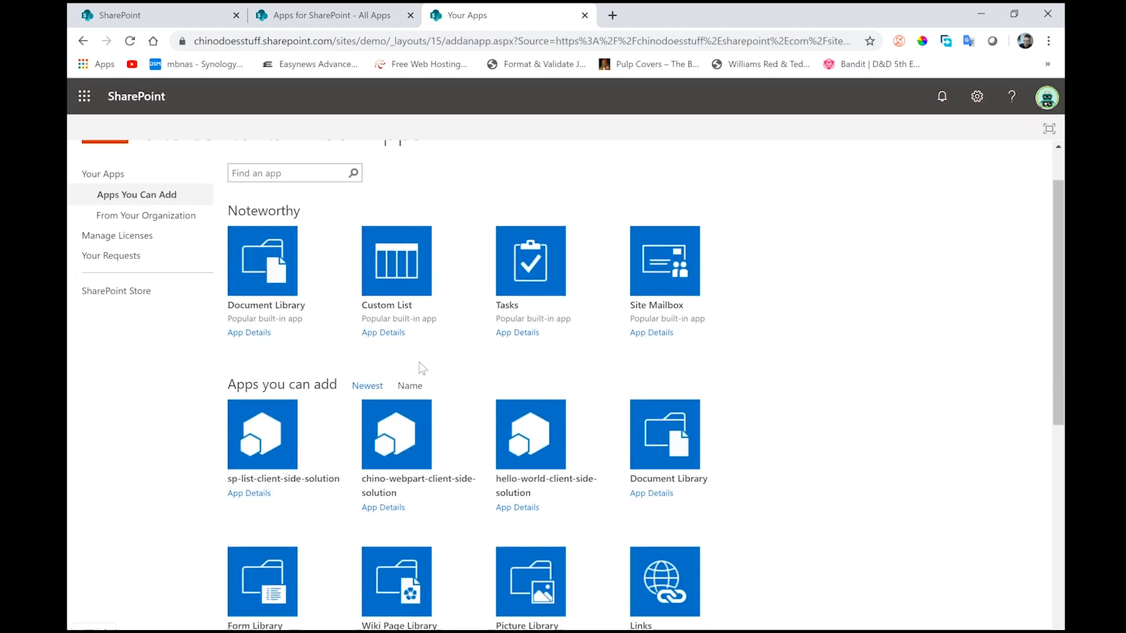
scroll("down", 3)
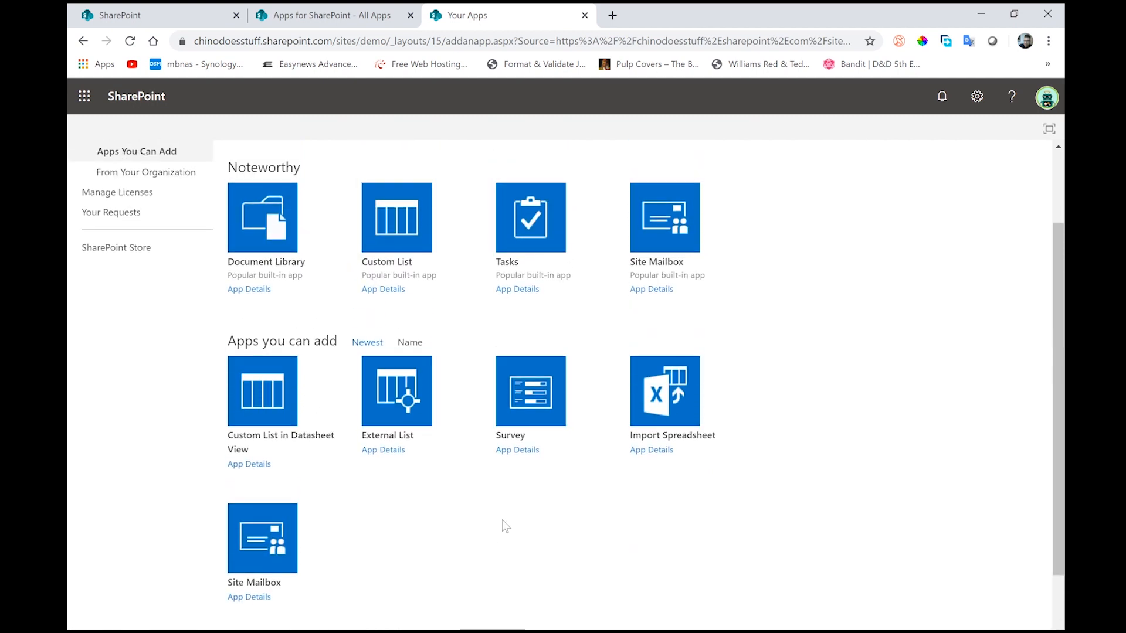
scroll("down", 3)
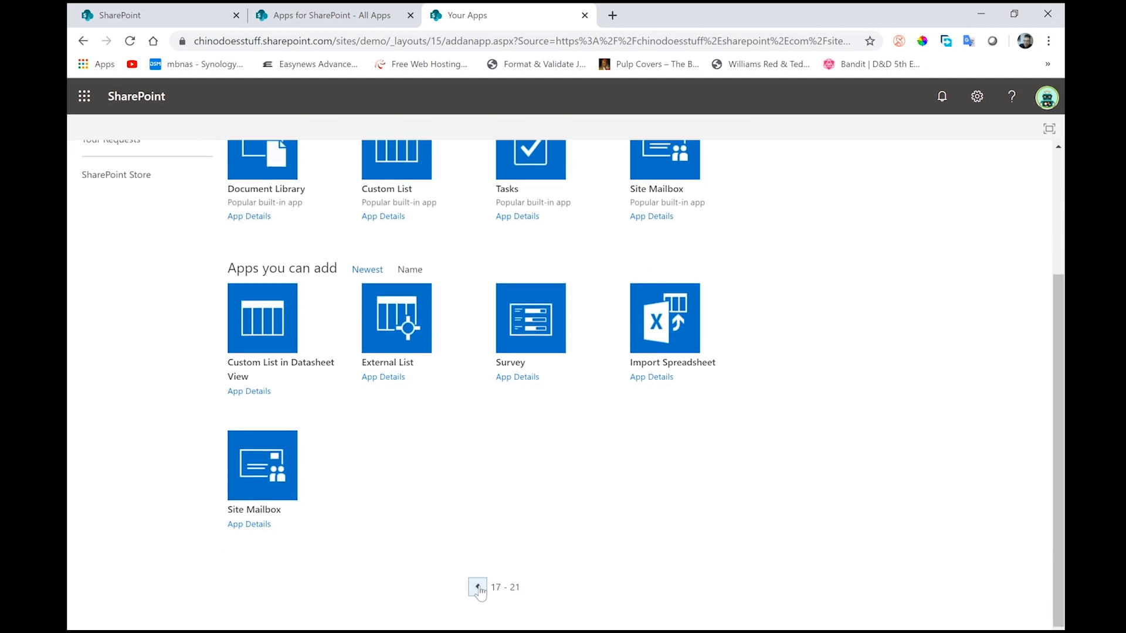
left_click(476, 587)
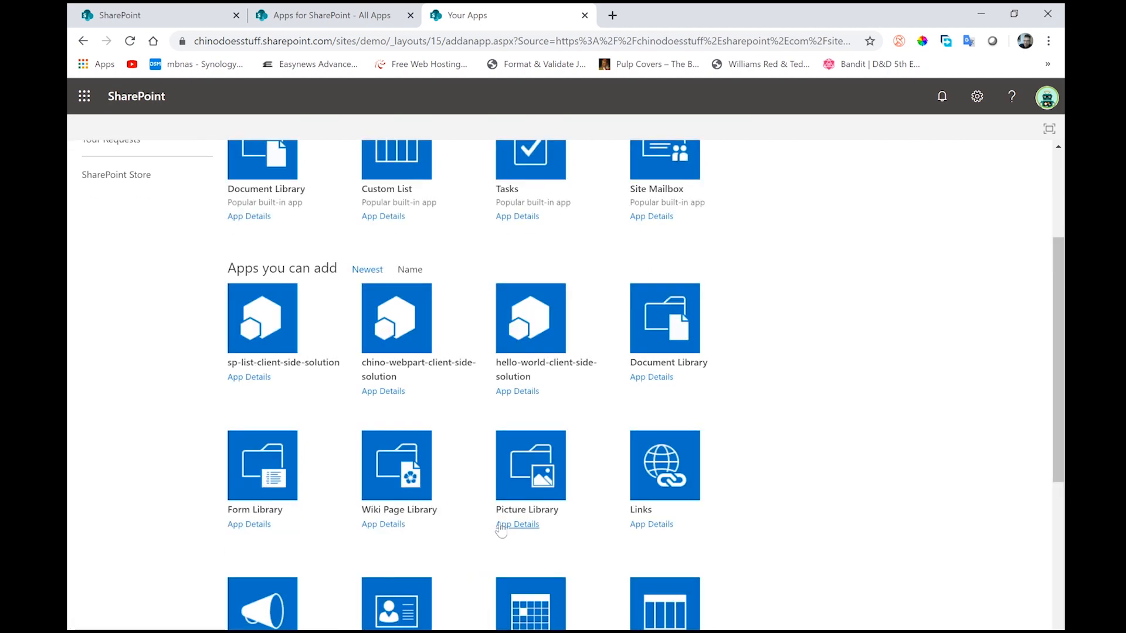
mouse_move(258, 363)
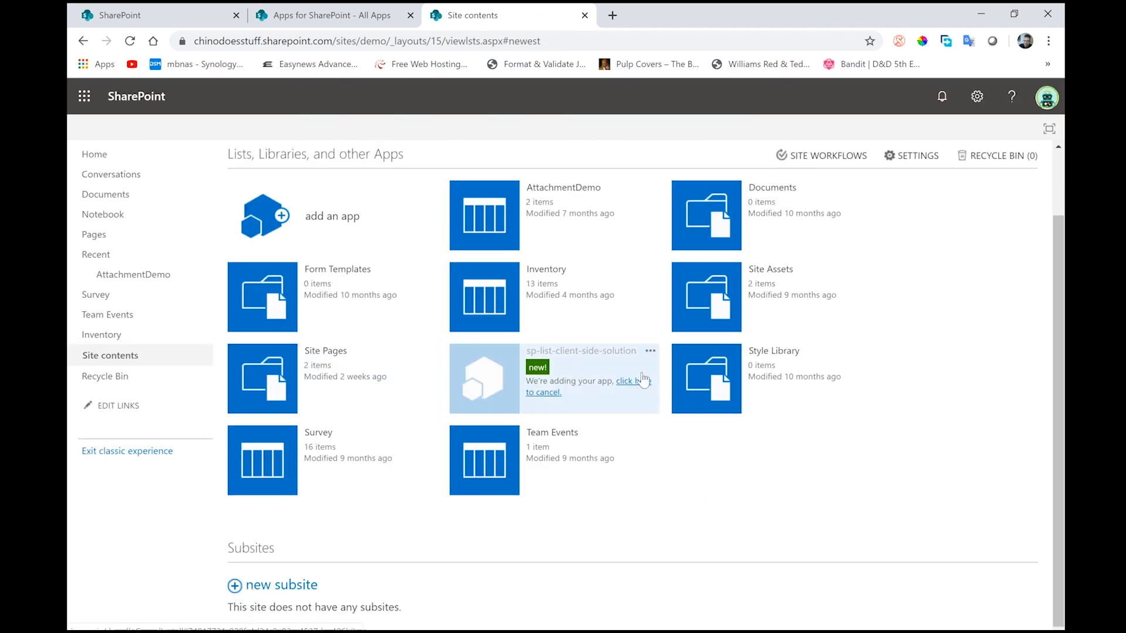
mouse_move(443, 341)
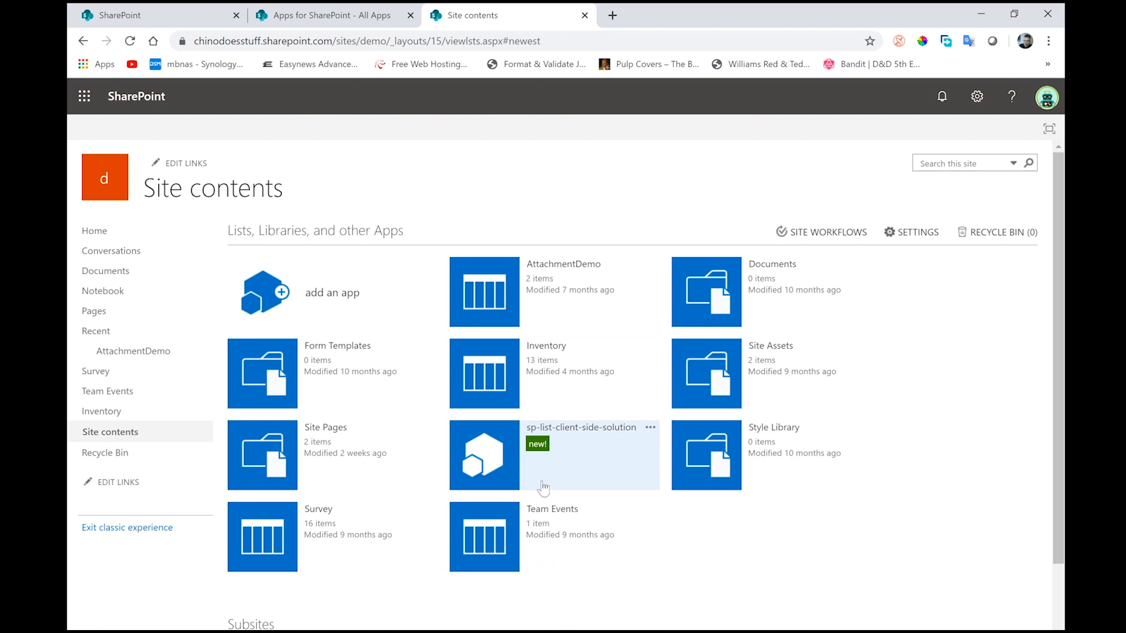
- Put the demo home page in edit mode and locate the SPList-Demo web part in the toolbox
left_click(94, 231)
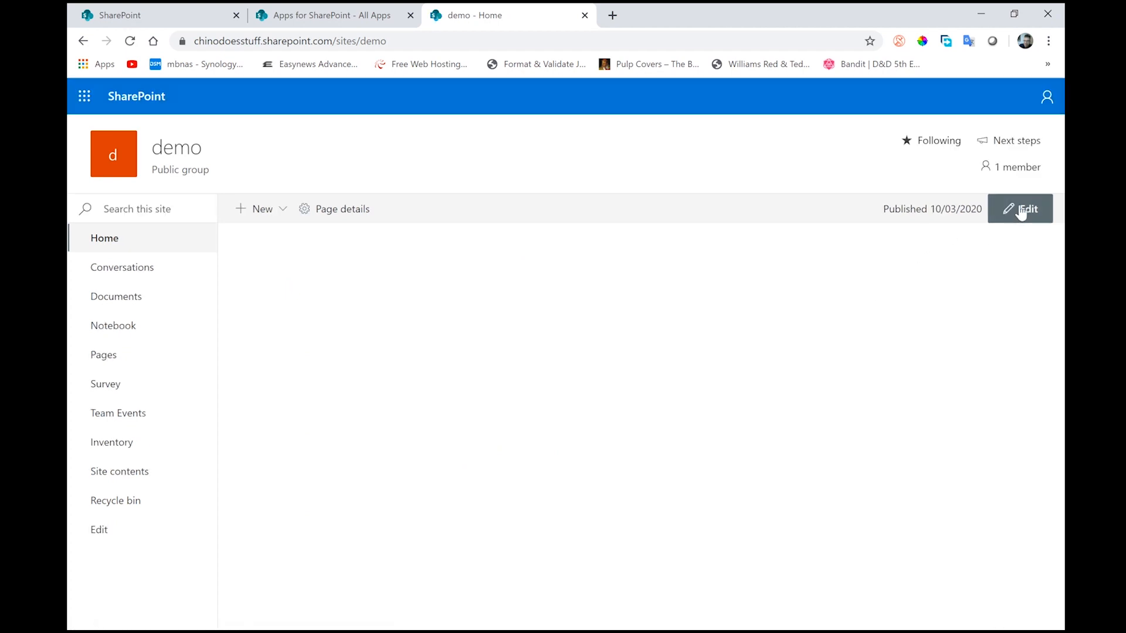
left_click(1027, 208)
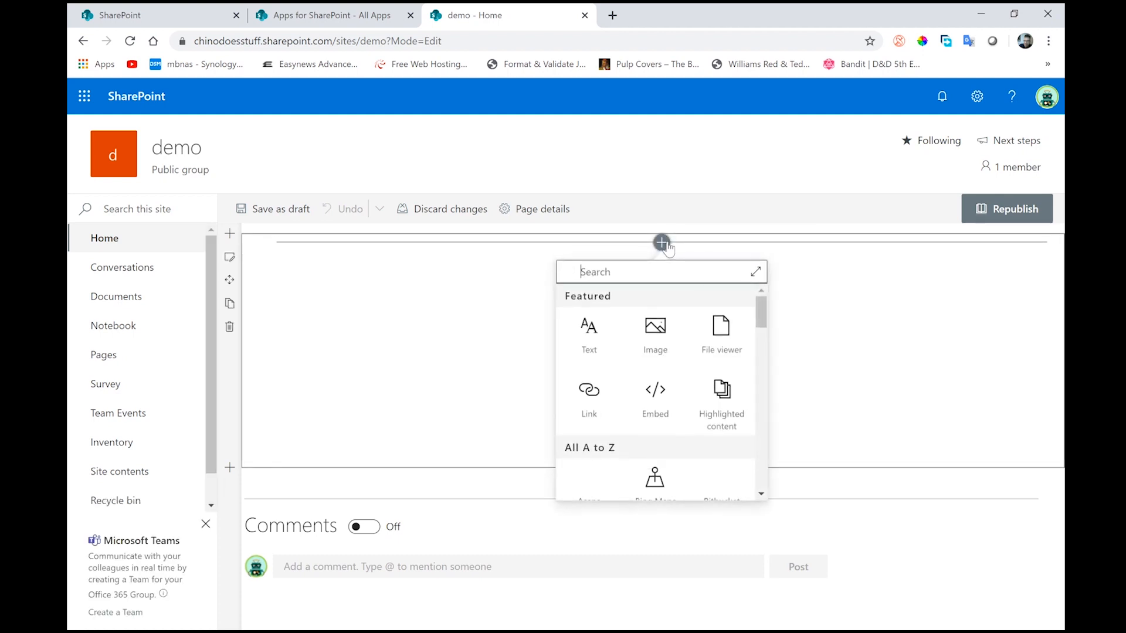
scroll("down", 3)
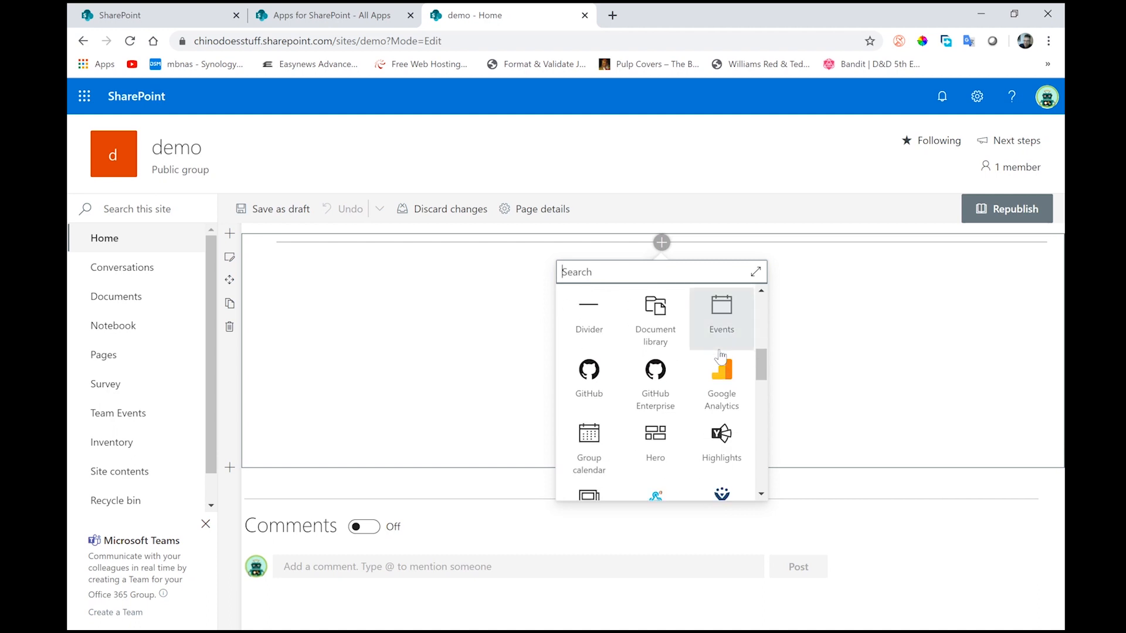
scroll("down", 3)
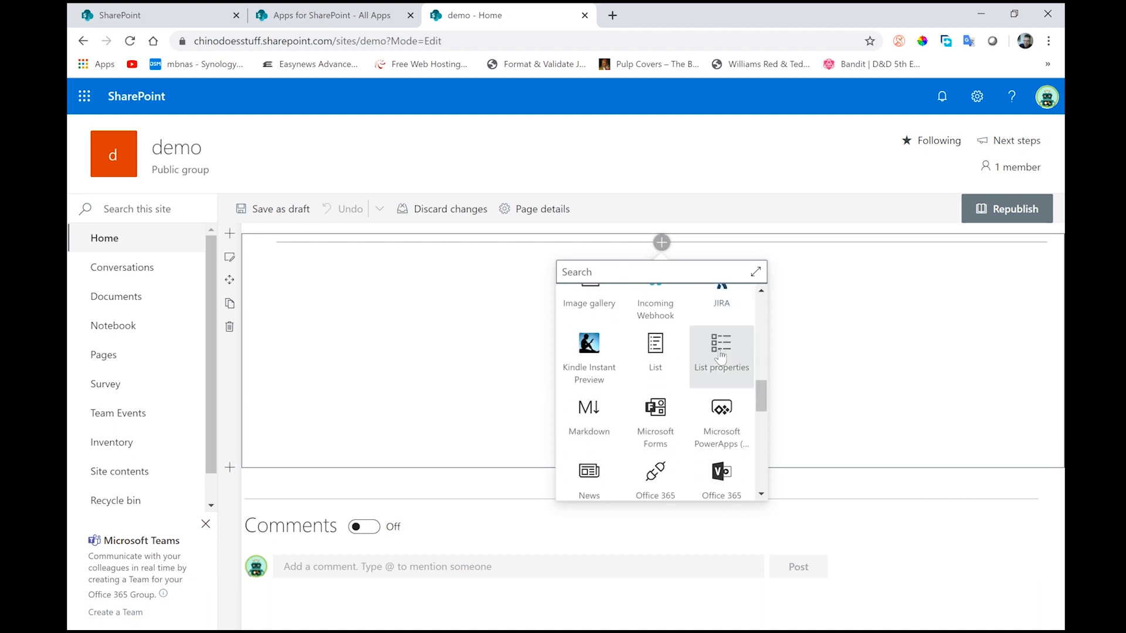
scroll("down", 3)
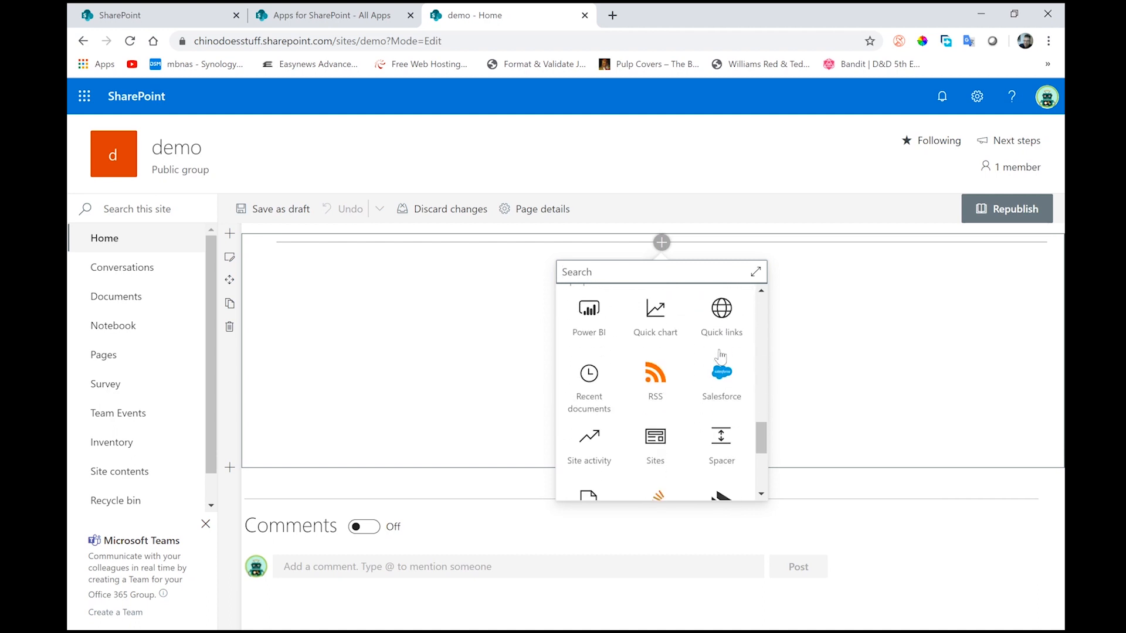
scroll("down", 3)
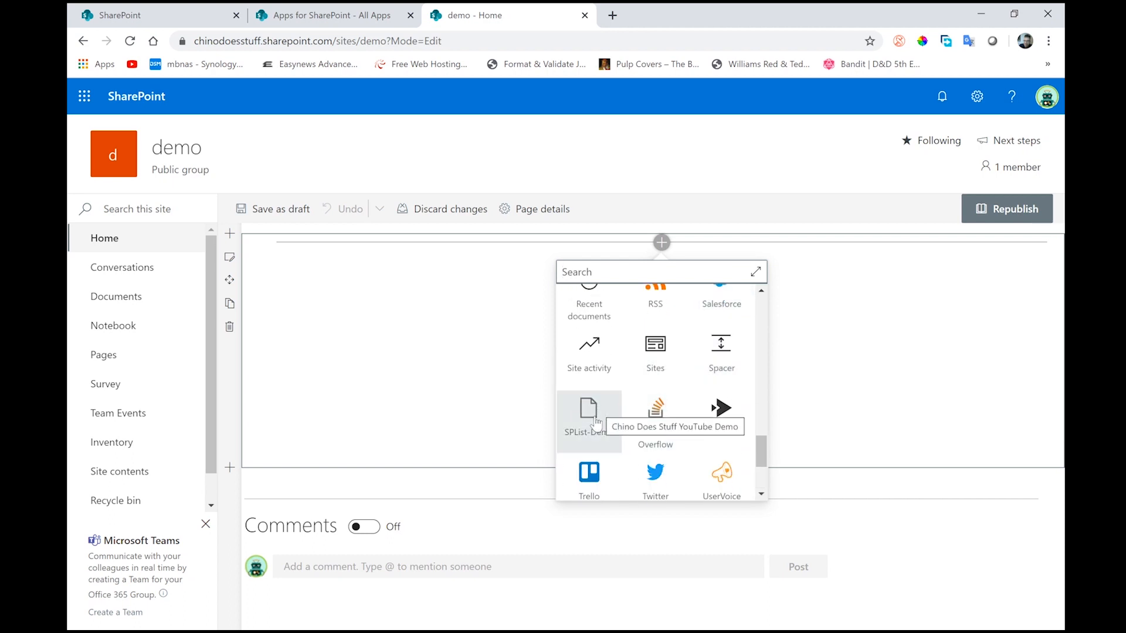
- Insert the SPList-Demo web part showing the Inventory table, save as draft and republish the page
left_click(587, 409)
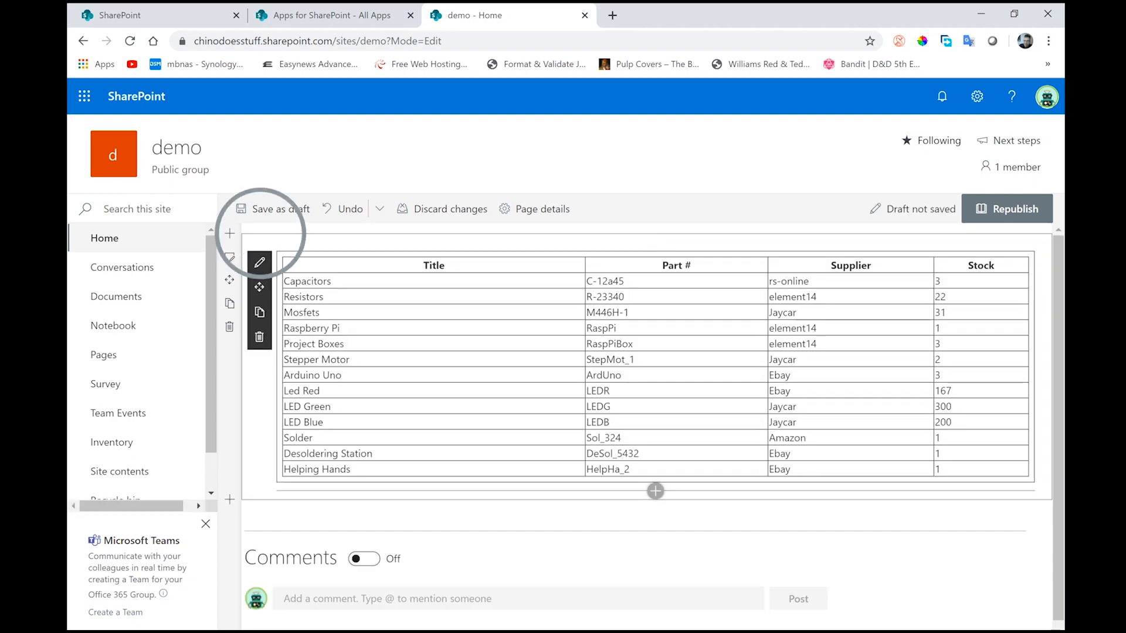
mouse_move(904, 498)
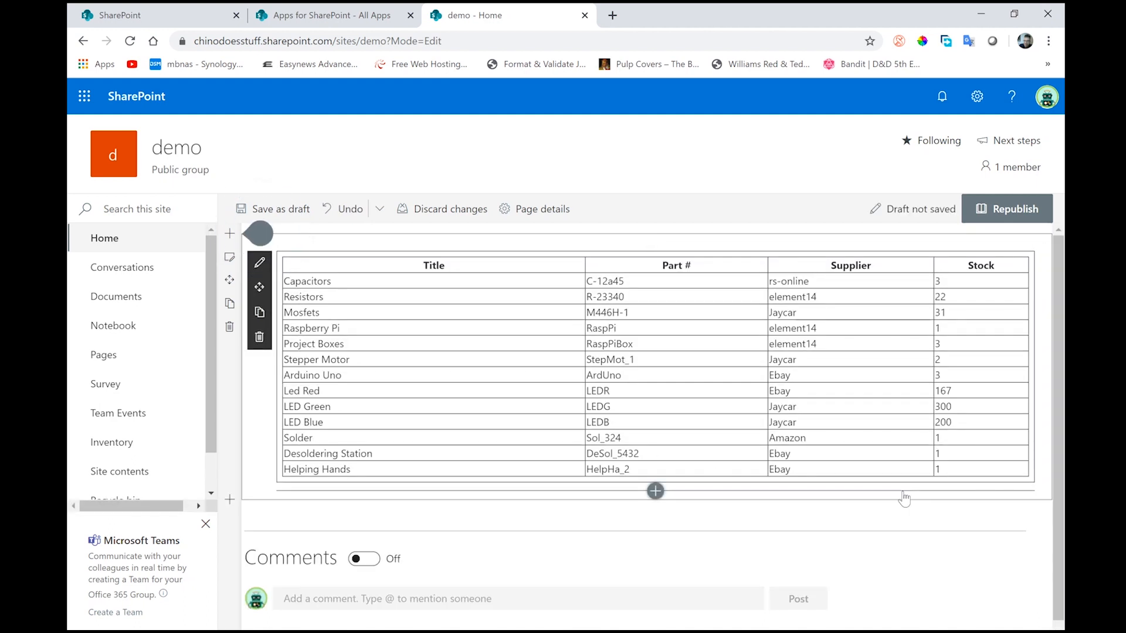
left_click(279, 209)
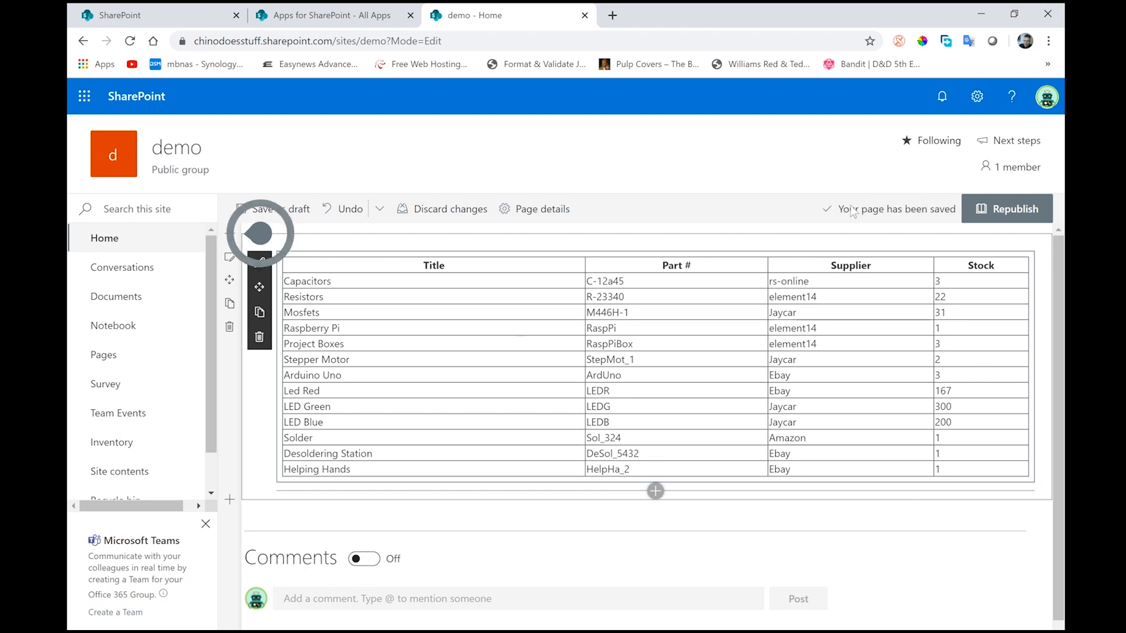
left_click(1006, 208)
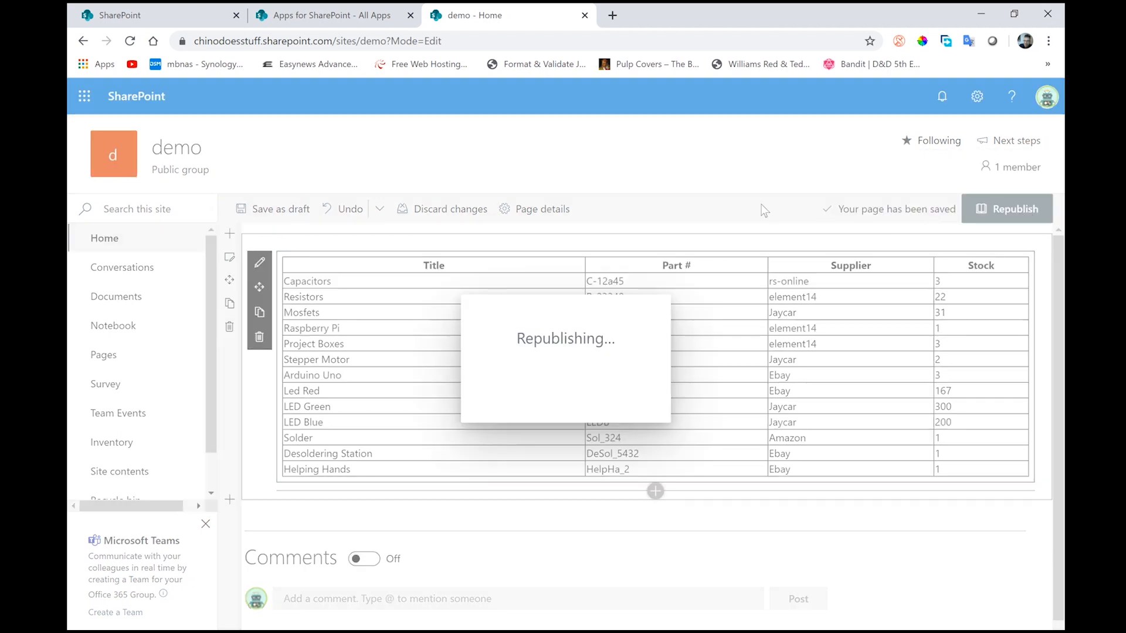
left_click(1007, 209)
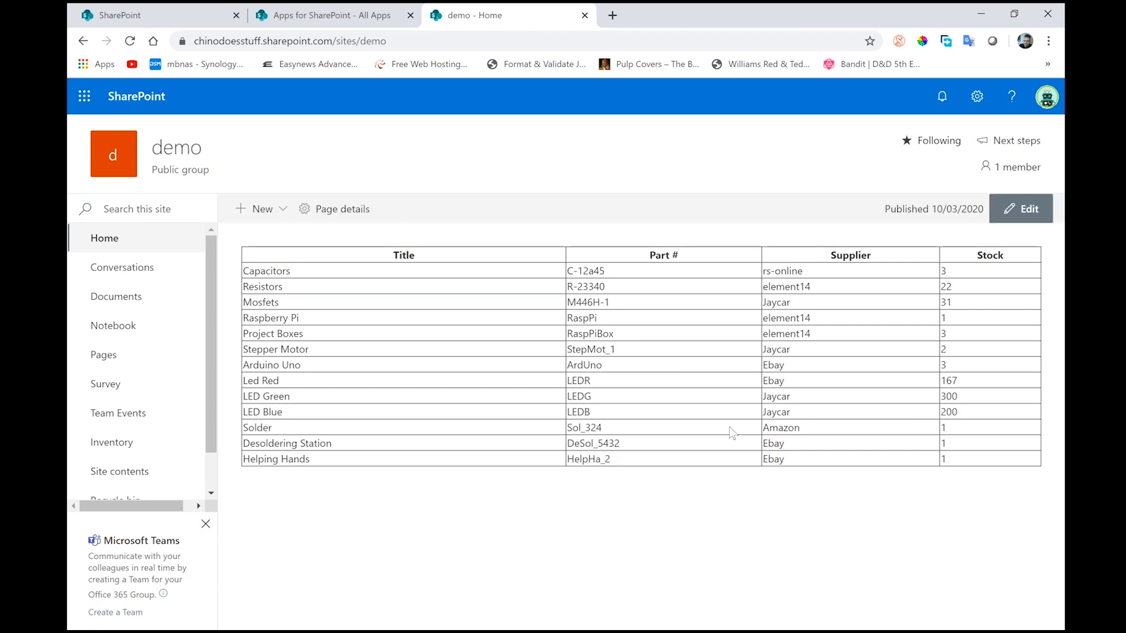
mouse_move(696, 327)
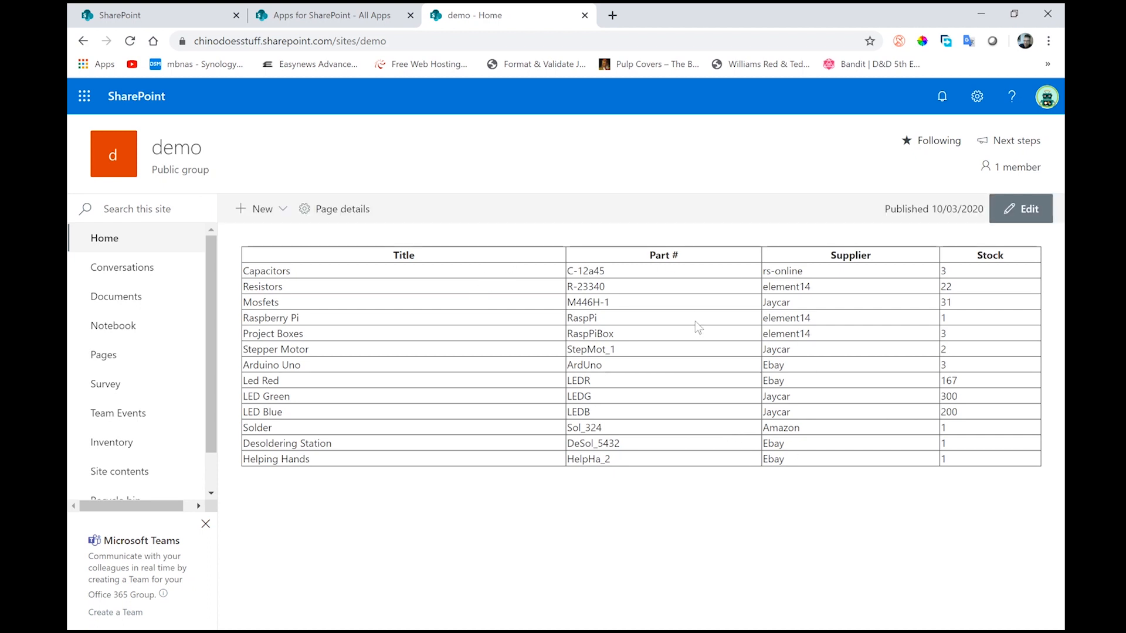